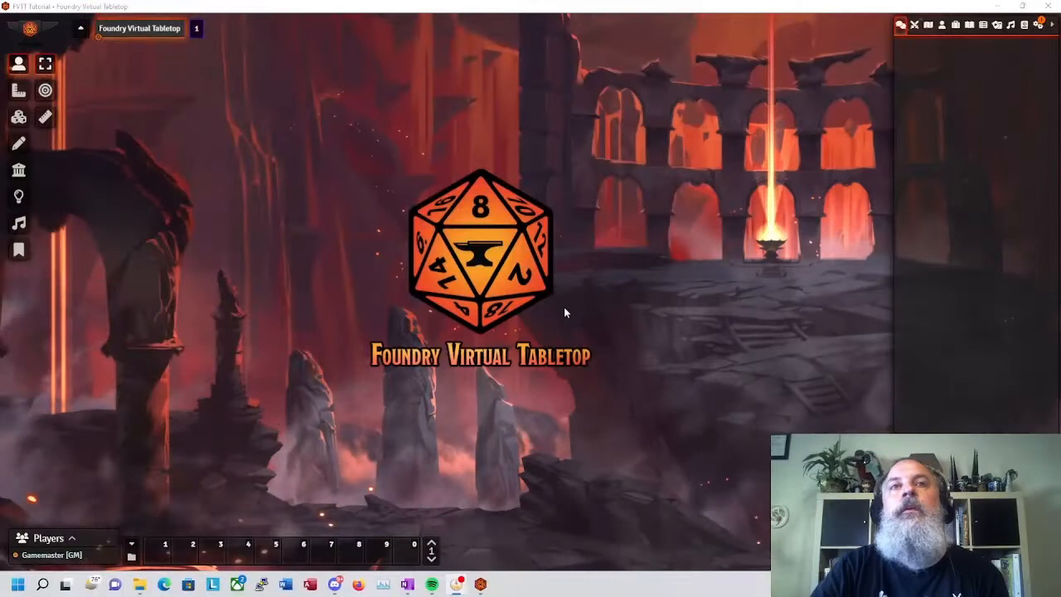
{"action": "mouse_move", "coordinate": [579, 312]}
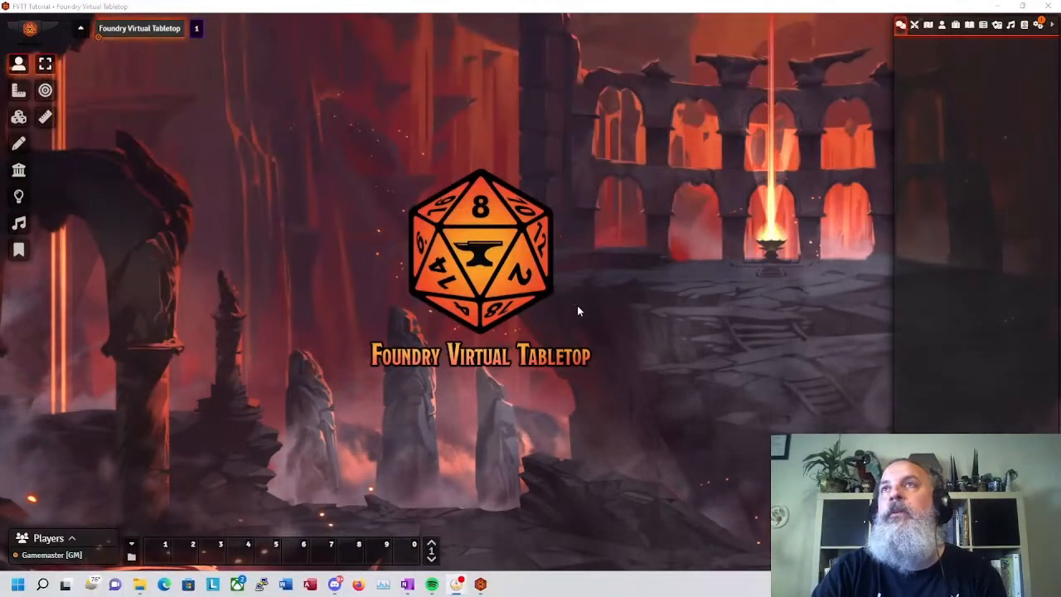
{"action": "mouse_move", "coordinate": [928, 35]}
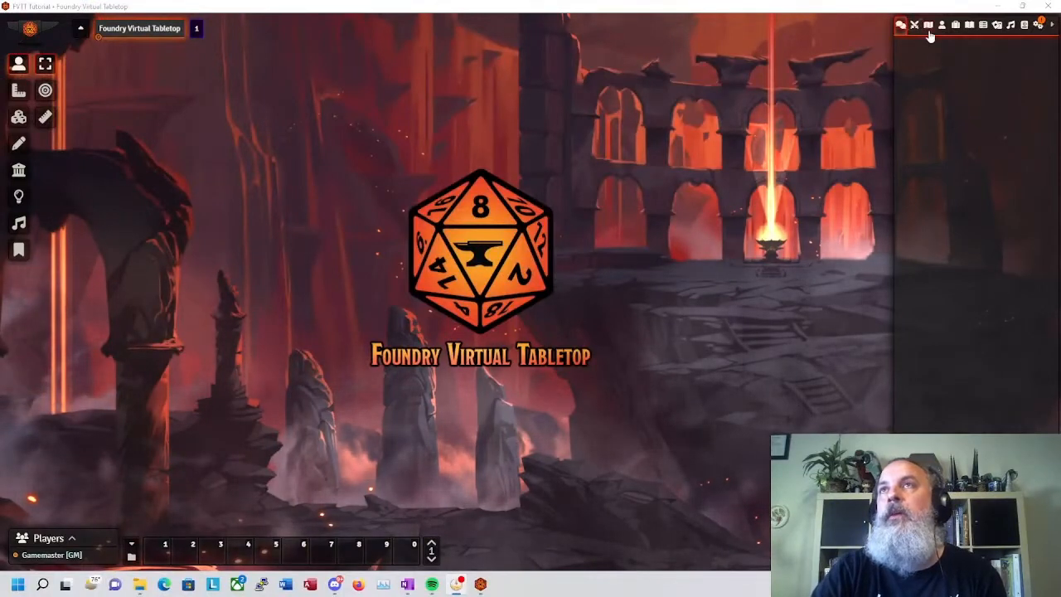
Show the Scenes directory in the right sidebar.
{"action": "left_click", "coordinate": [929, 25]}
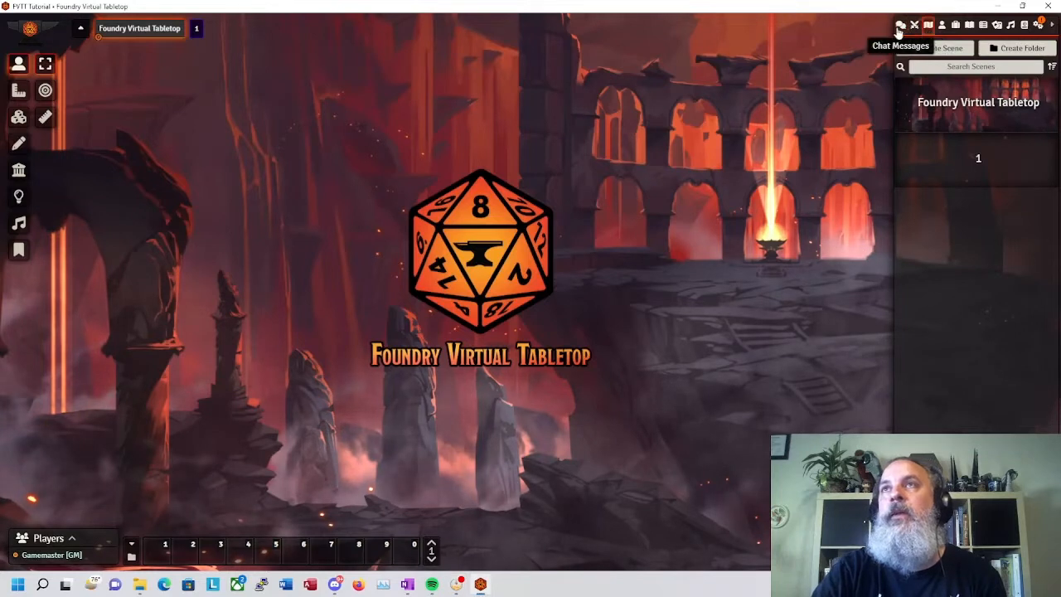
{"action": "mouse_move", "coordinate": [837, 152]}
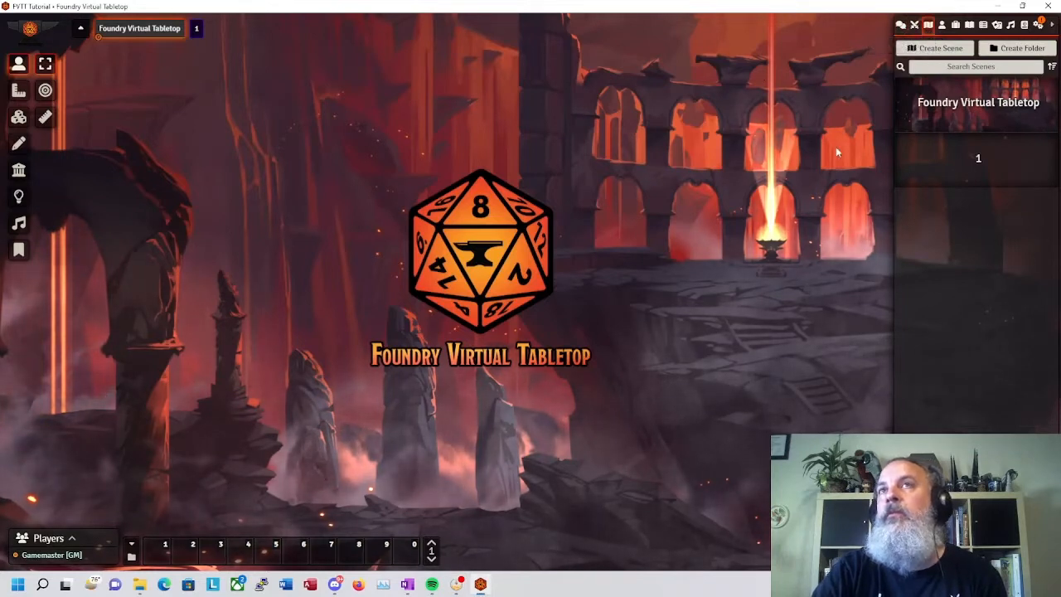
{"action": "mouse_move", "coordinate": [617, 169]}
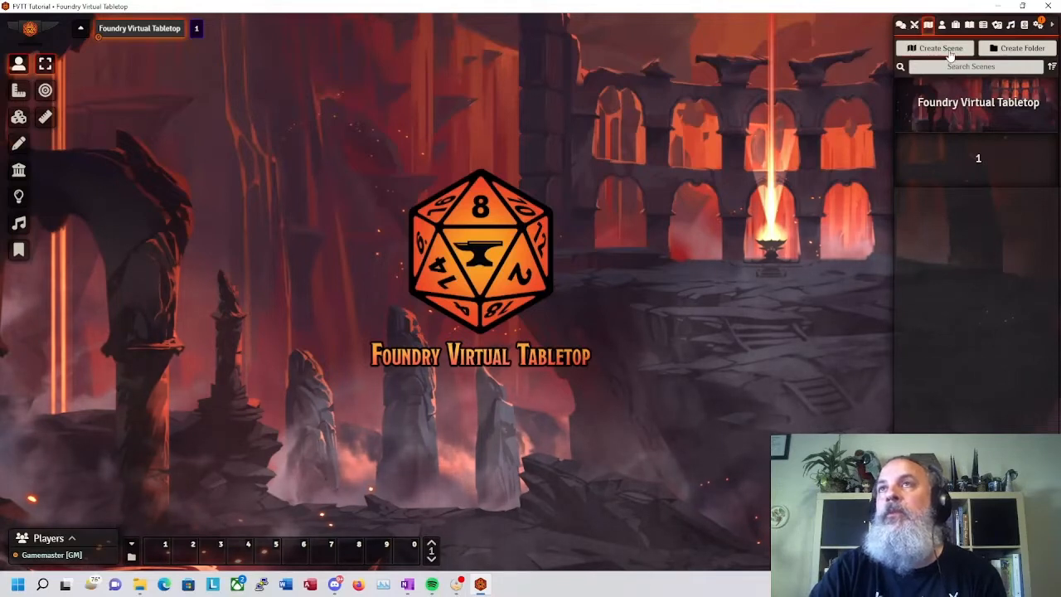
Create a new scene named 'Dwarven Entry' and bring up its configuration sheet.
{"action": "left_click", "coordinate": [935, 46]}
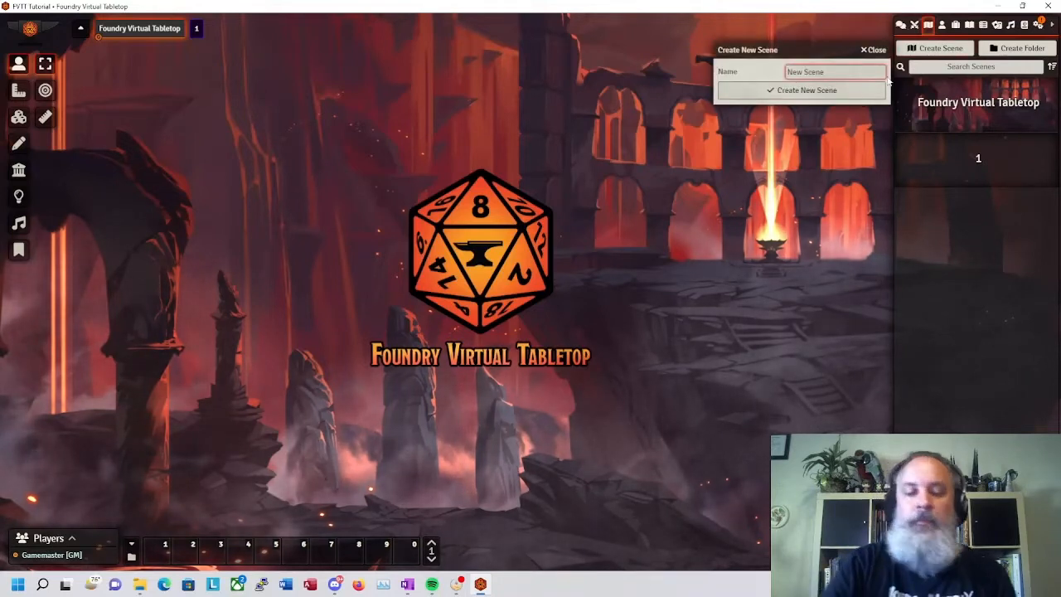
{"action": "type", "text": "Dwarven Ent"}
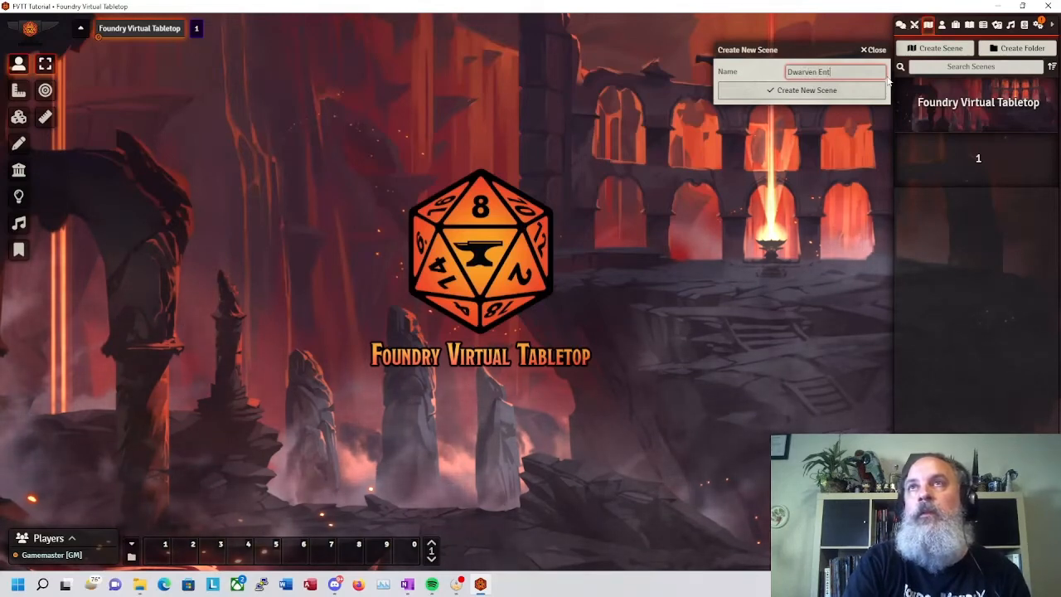
{"action": "left_click", "coordinate": [802, 89]}
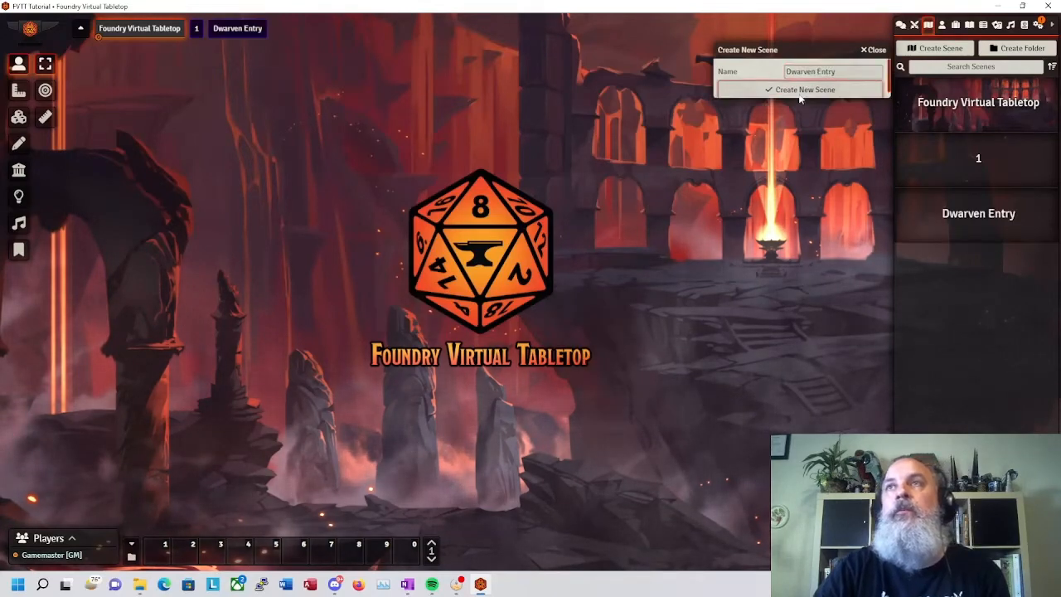
{"action": "left_click", "coordinate": [805, 90]}
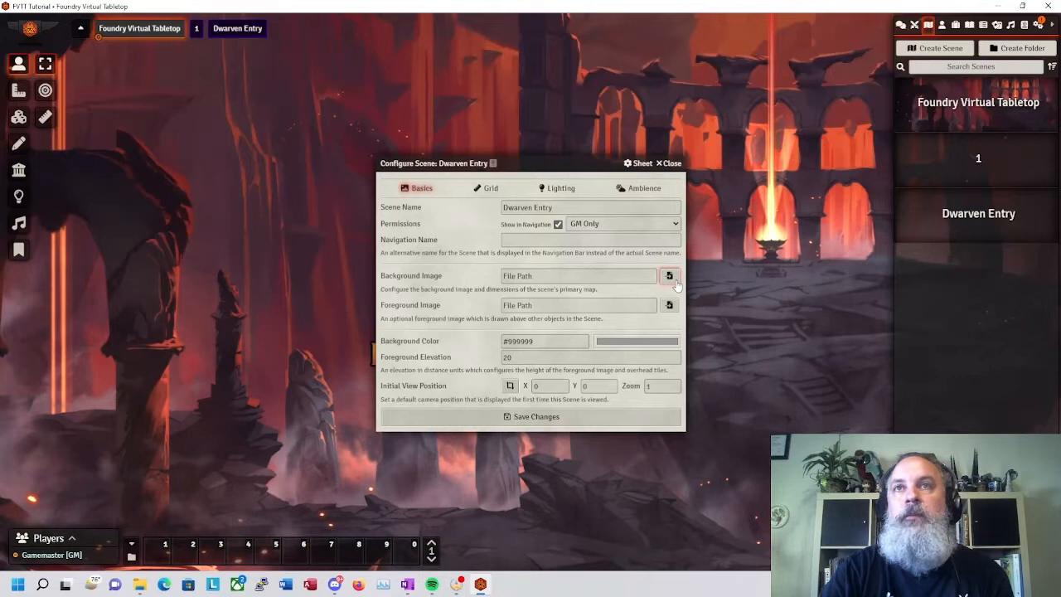
Browse for the Background Image into worlds/fvtt-tutorial/assets/scenes under User Data.
{"action": "left_click", "coordinate": [669, 275]}
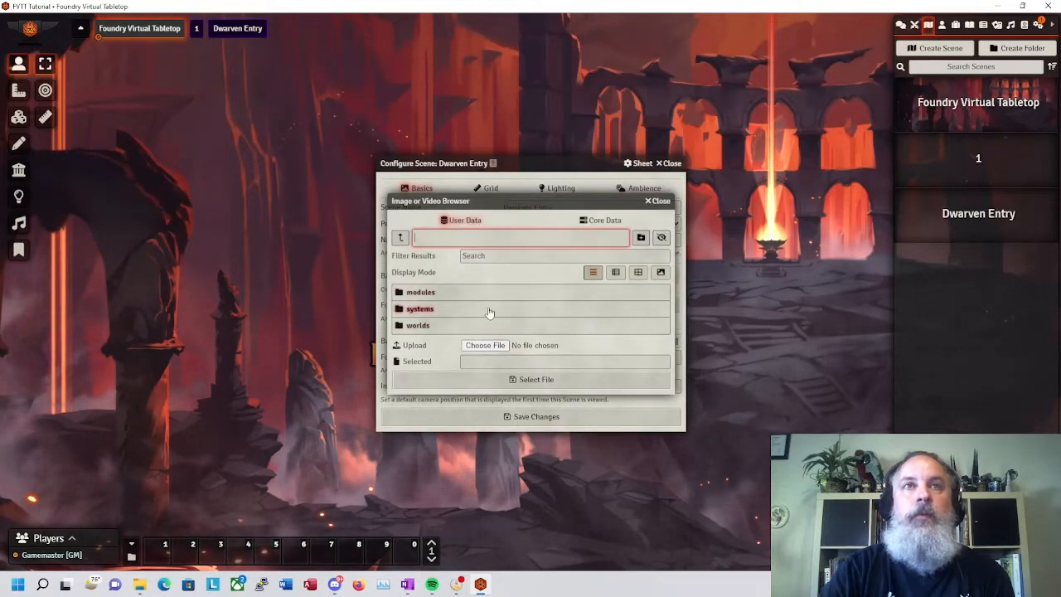
{"action": "mouse_move", "coordinate": [441, 328]}
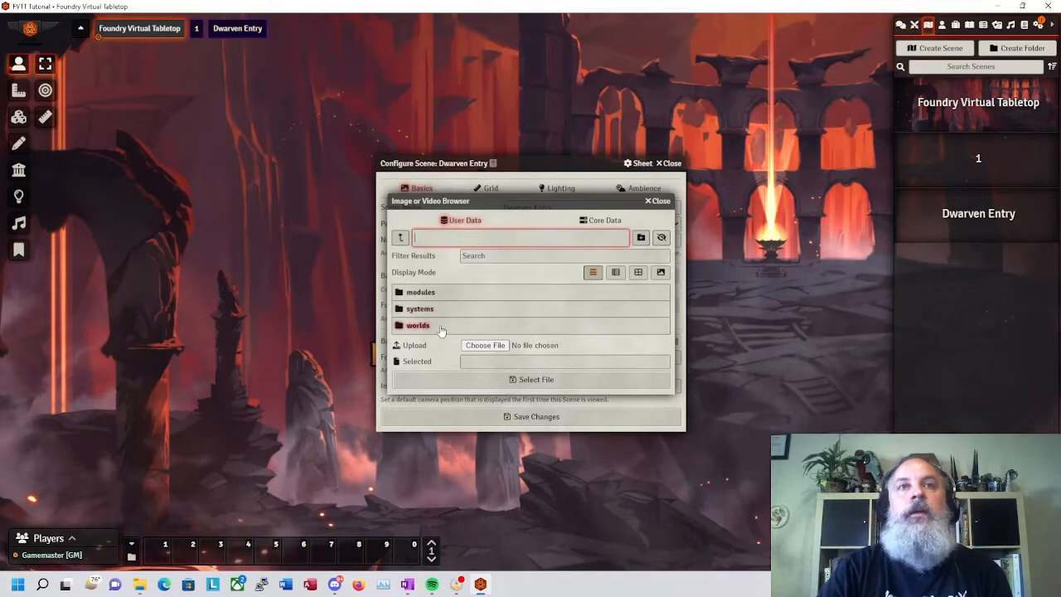
{"action": "left_click", "coordinate": [417, 325]}
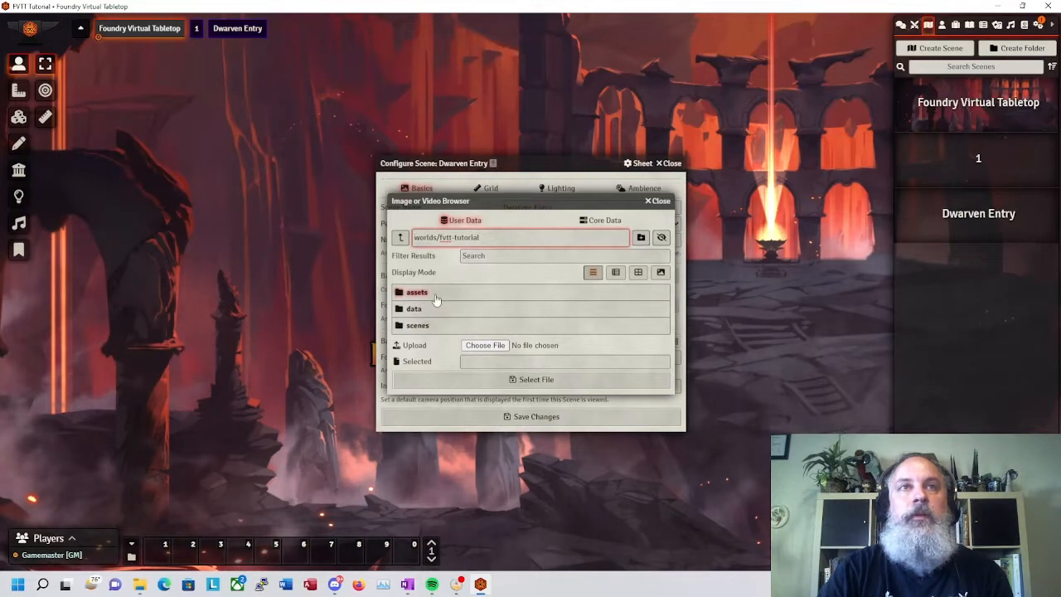
{"action": "left_click", "coordinate": [417, 291]}
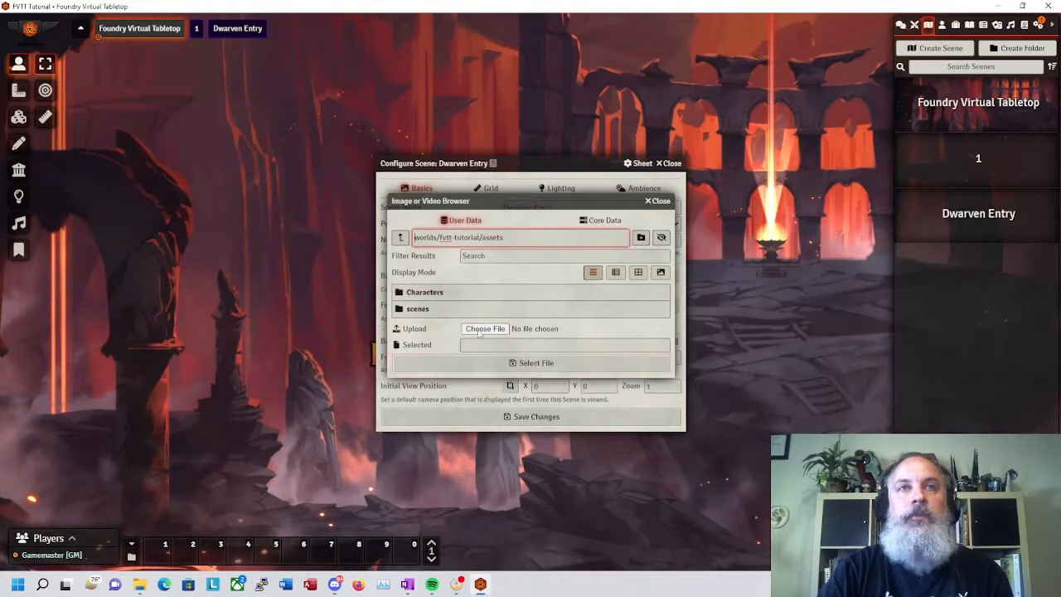
{"action": "left_click", "coordinate": [418, 308]}
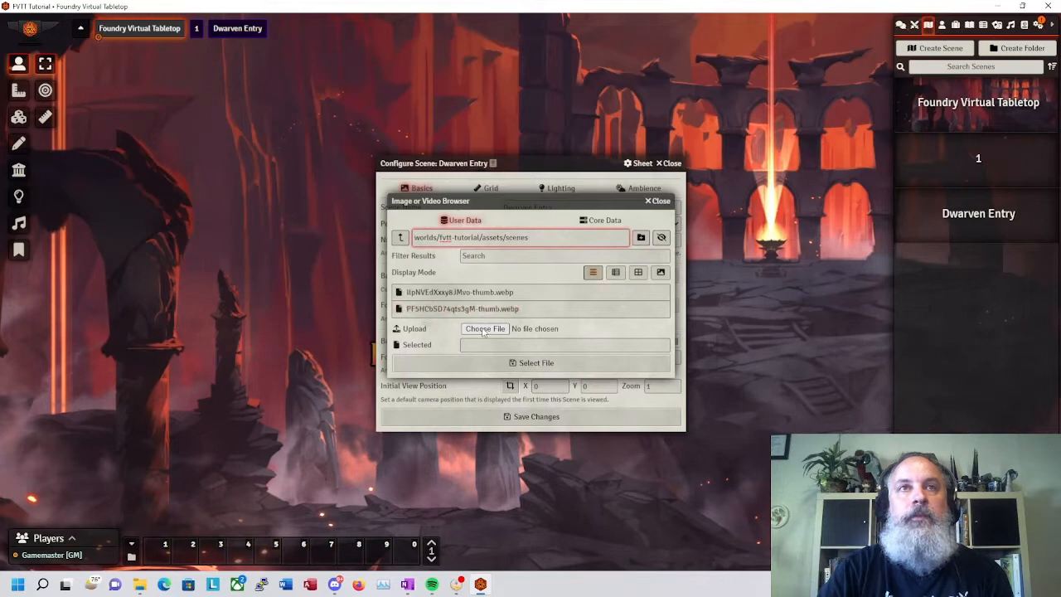
{"action": "left_click", "coordinate": [567, 343]}
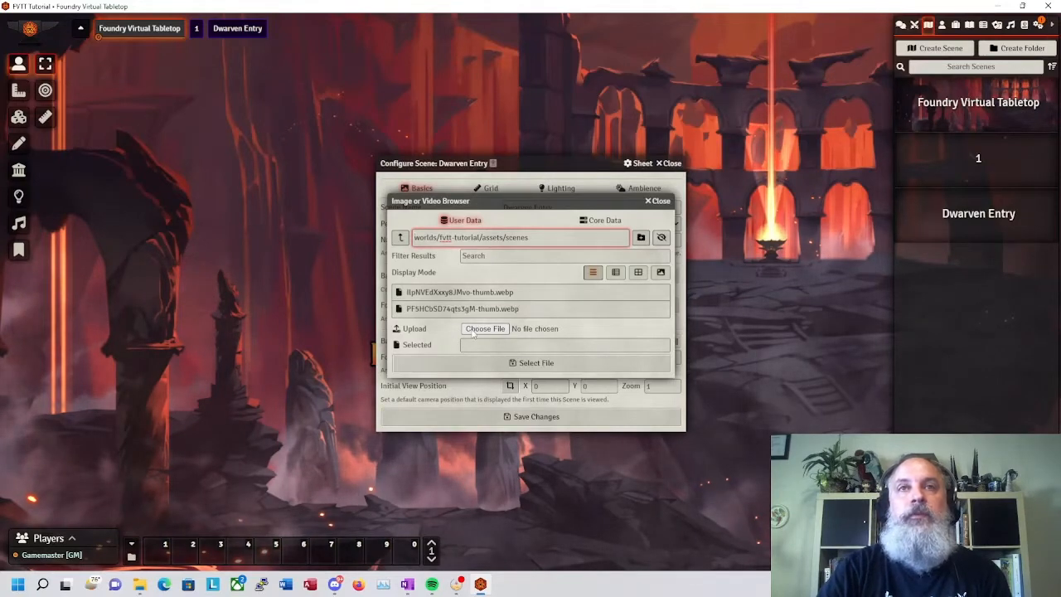
Upload Dwarven_Entry.png from the computer and select it as the scene background.
{"action": "left_click", "coordinate": [484, 328]}
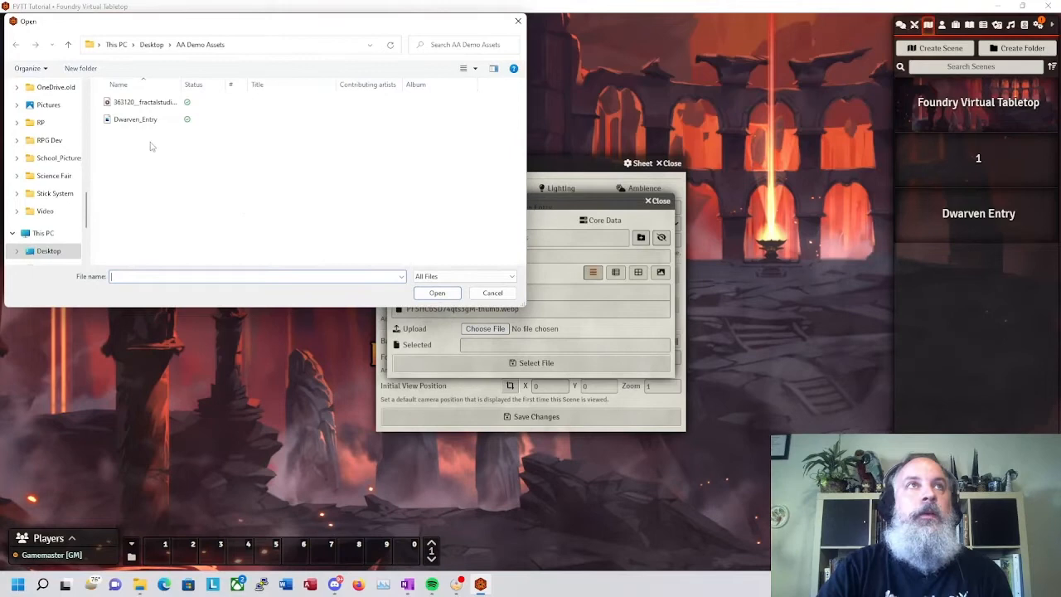
{"action": "left_click", "coordinate": [136, 120]}
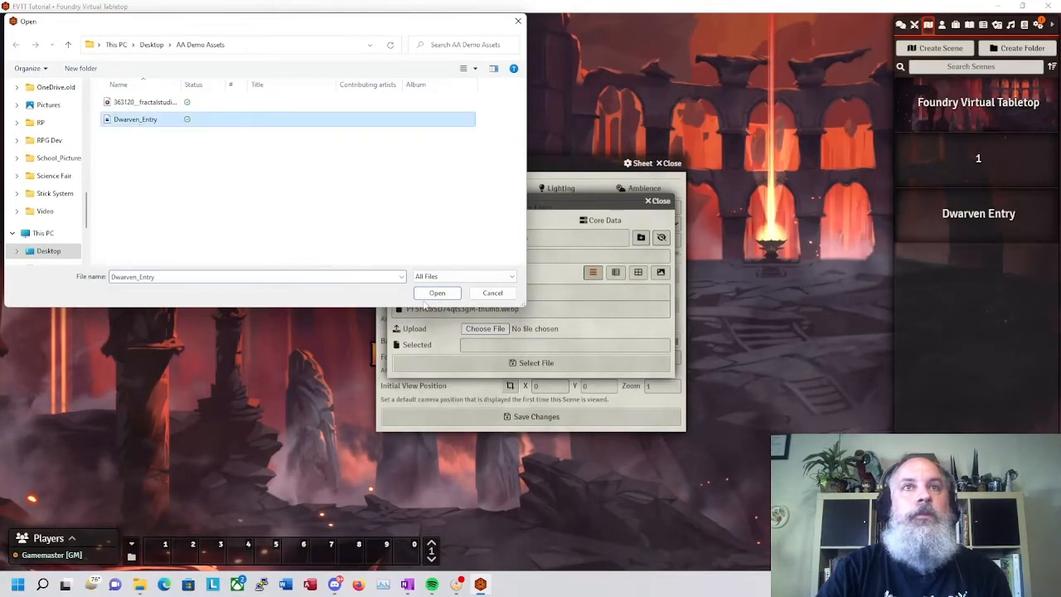
{"action": "left_click", "coordinate": [438, 291]}
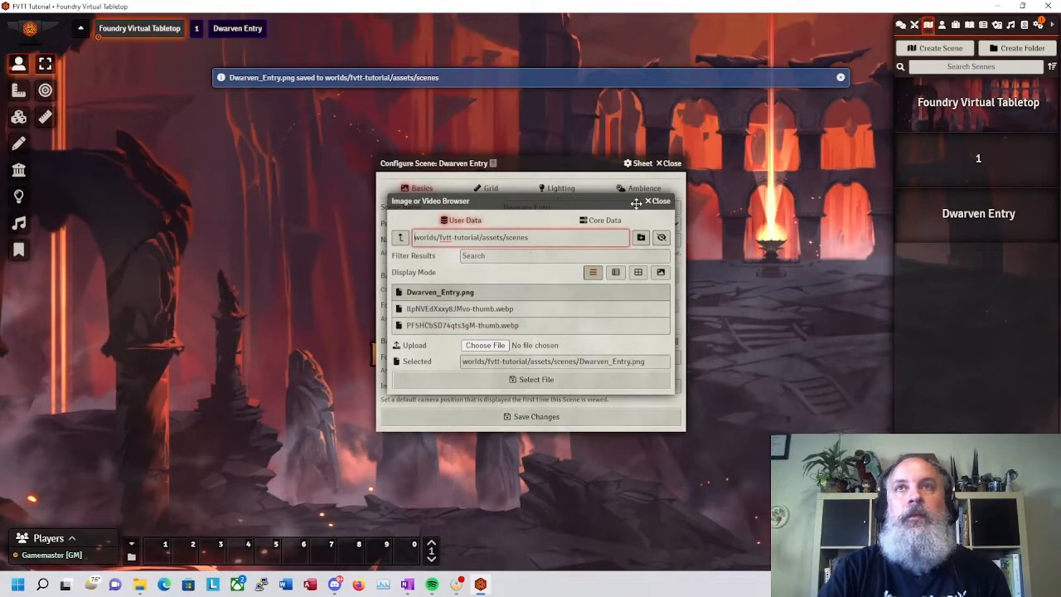
{"action": "left_click", "coordinate": [535, 378]}
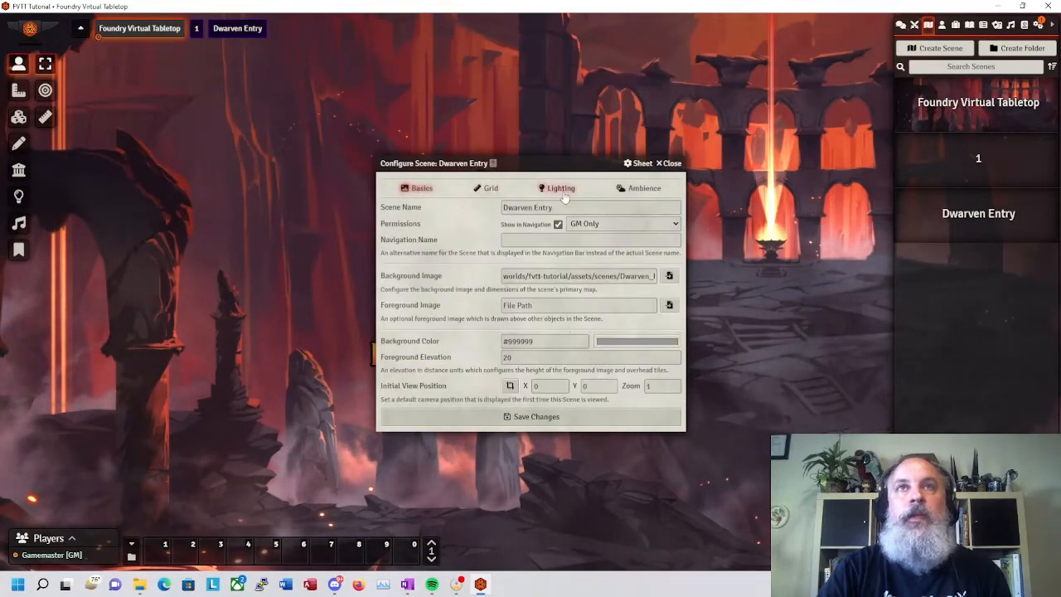
Set Darkness Level to 1, save the scene and accept the new scene dimensions.
{"action": "left_click", "coordinate": [561, 189]}
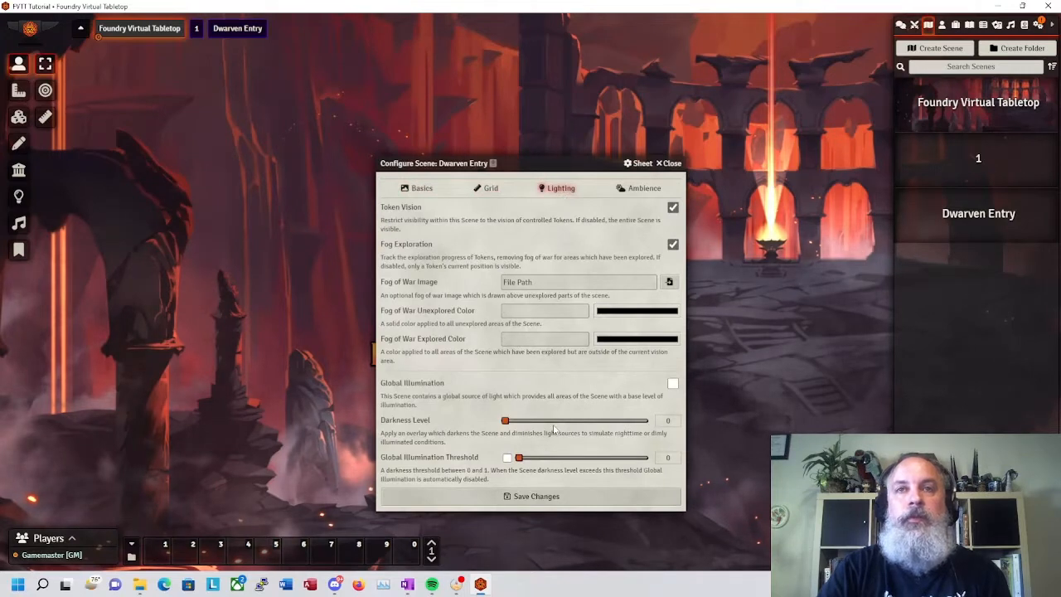
{"action": "left_click_drag", "start_coordinate": [505, 421], "coordinate": [643, 421]}
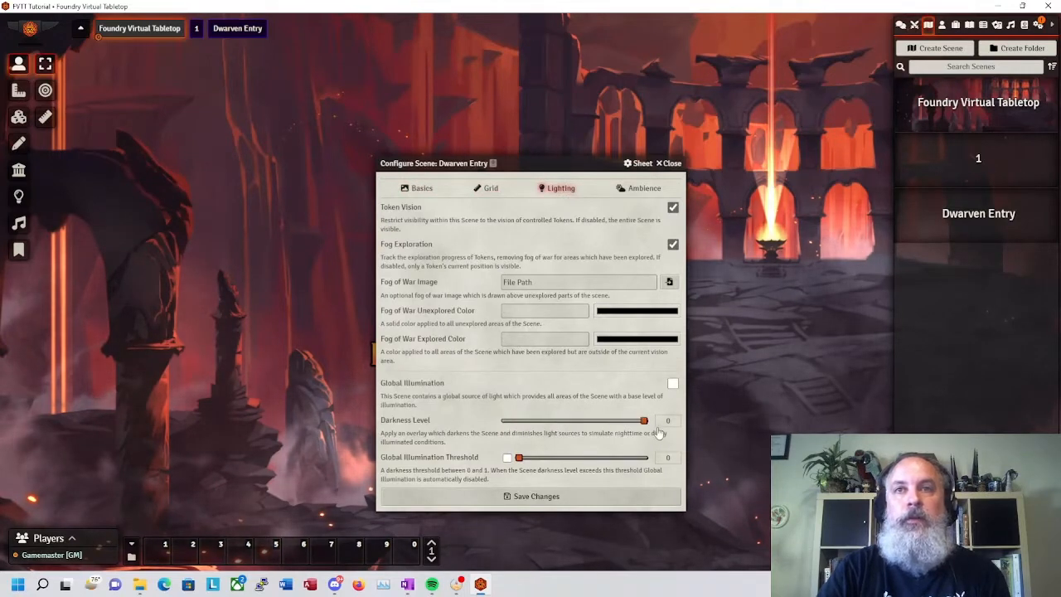
{"action": "left_click", "coordinate": [530, 496]}
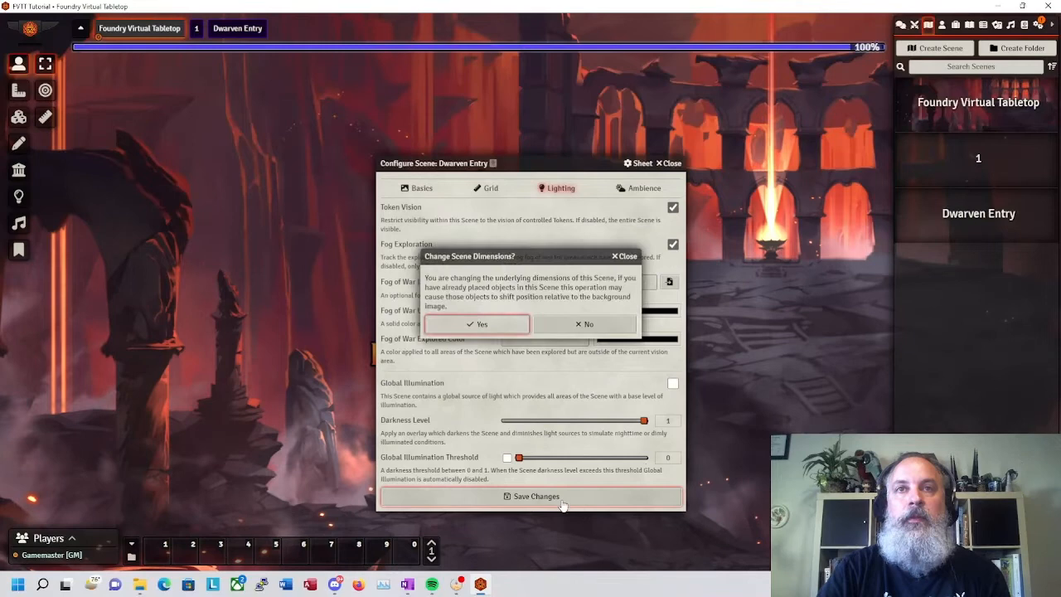
{"action": "left_click", "coordinate": [477, 323]}
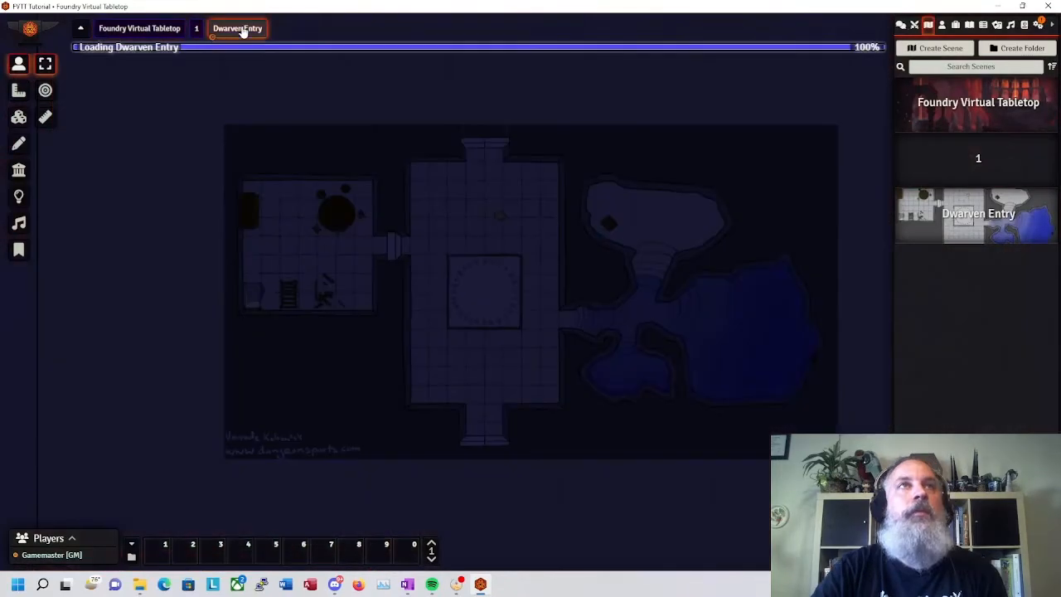
{"action": "left_click", "coordinate": [239, 28]}
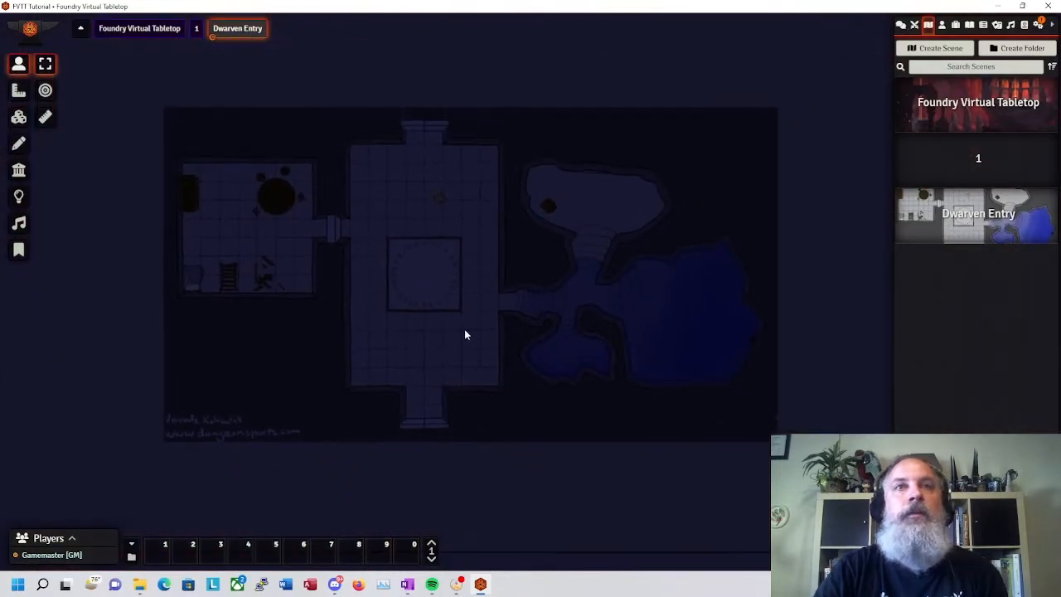
{"action": "scroll", "scroll_direction": "up", "scroll_amount": 3}
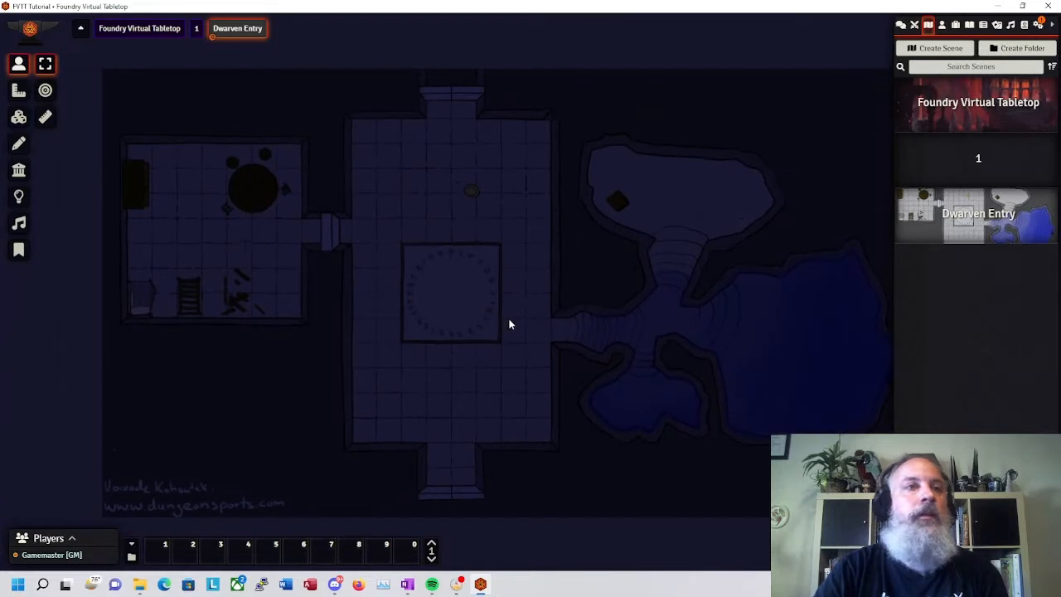
{"action": "mouse_move", "coordinate": [190, 179]}
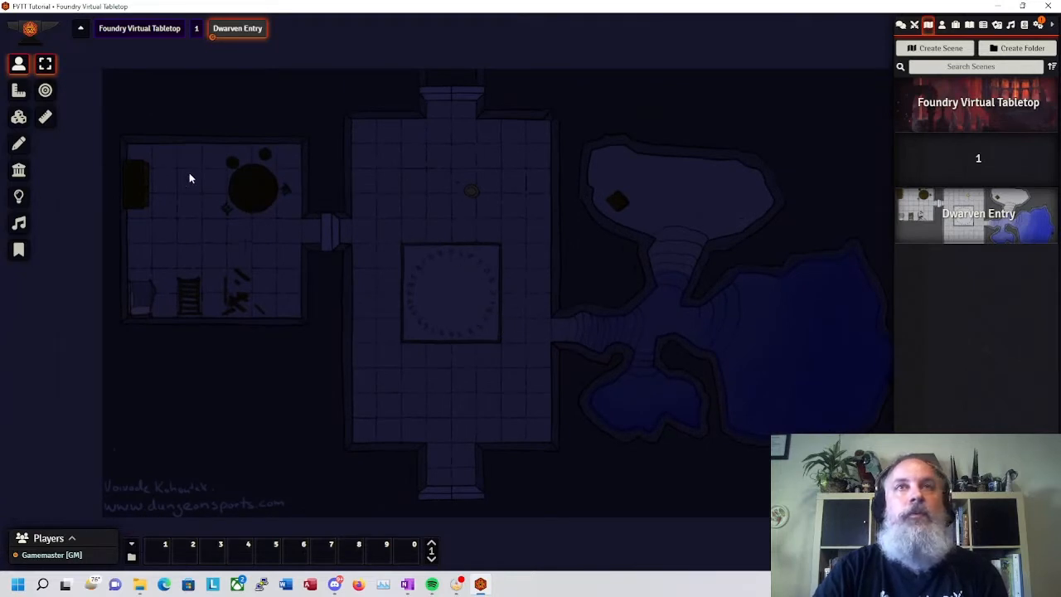
{"action": "mouse_move", "coordinate": [739, 367]}
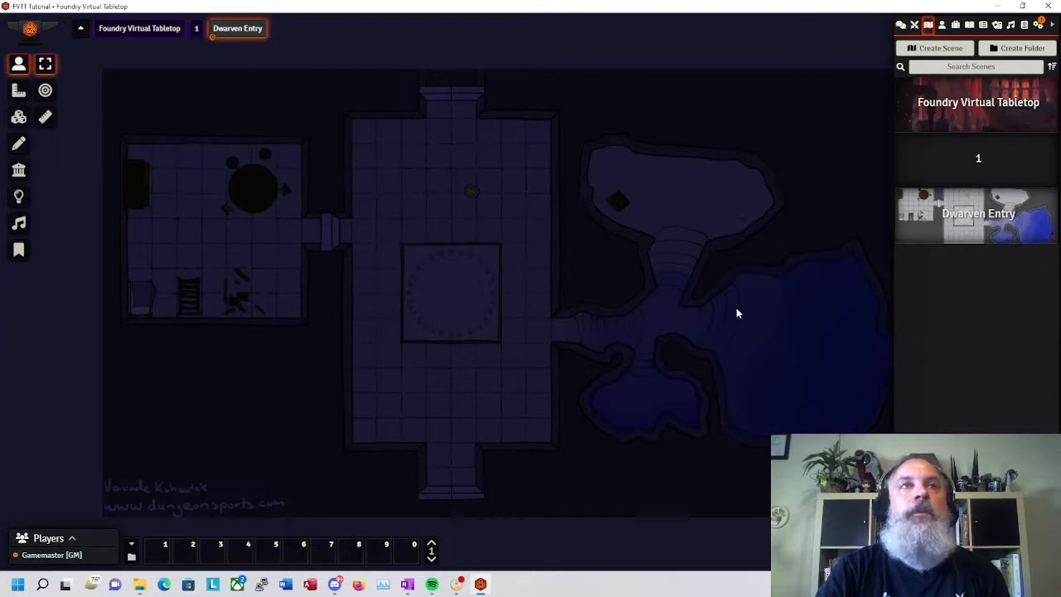
{"action": "mouse_move", "coordinate": [746, 393]}
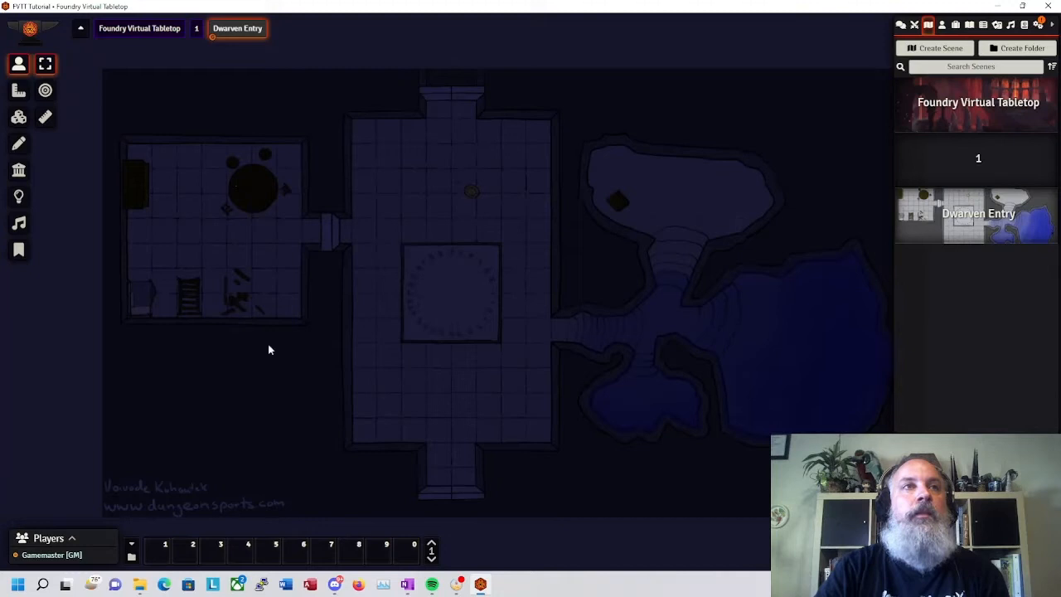
{"action": "mouse_move", "coordinate": [149, 291]}
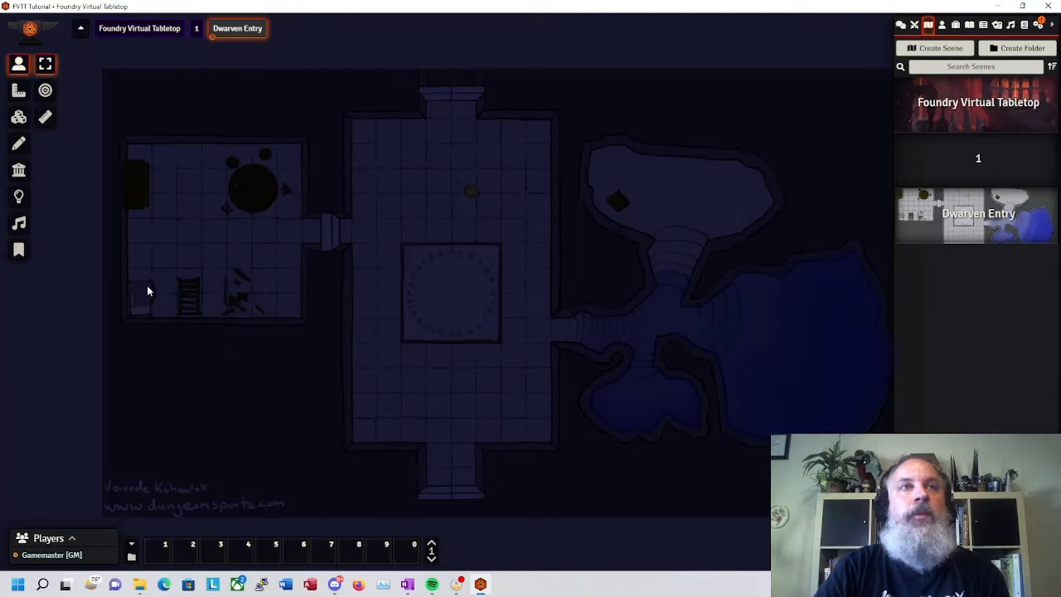
{"action": "mouse_move", "coordinate": [531, 273]}
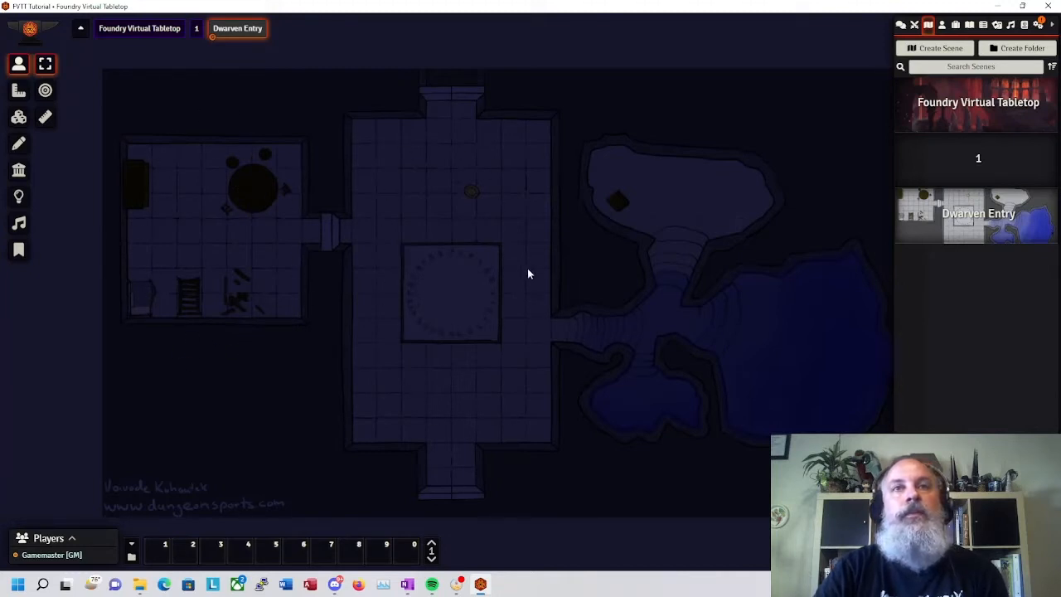
{"action": "mouse_move", "coordinate": [594, 318]}
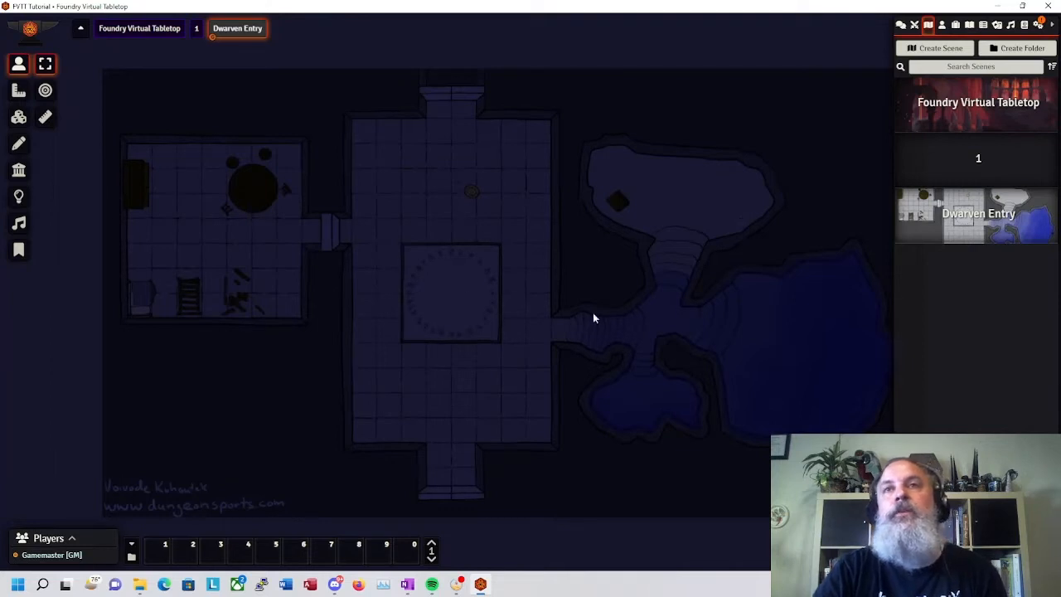
{"action": "mouse_move", "coordinate": [557, 340]}
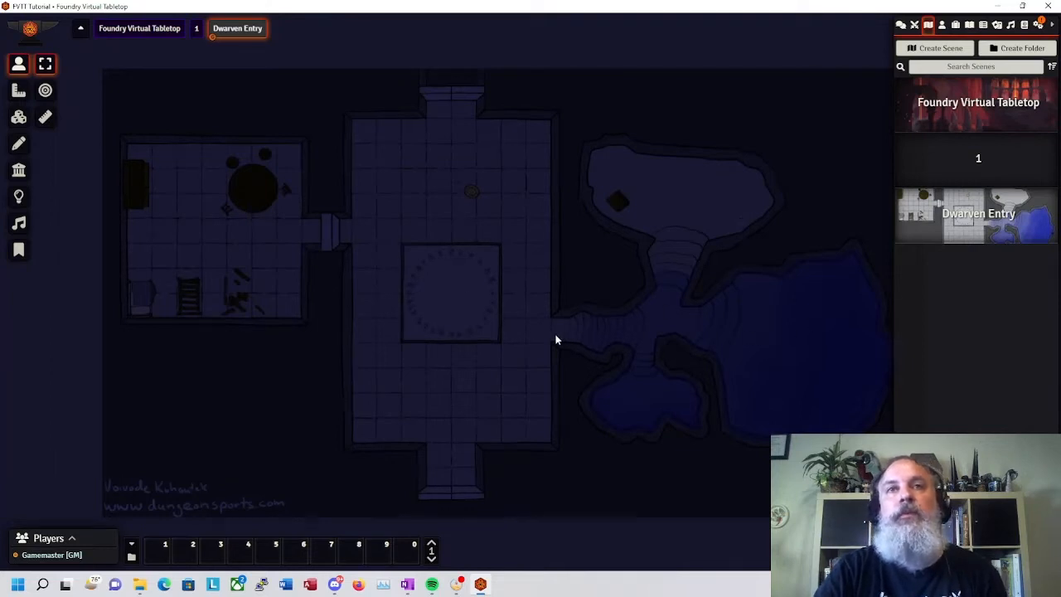
{"action": "mouse_move", "coordinate": [537, 342]}
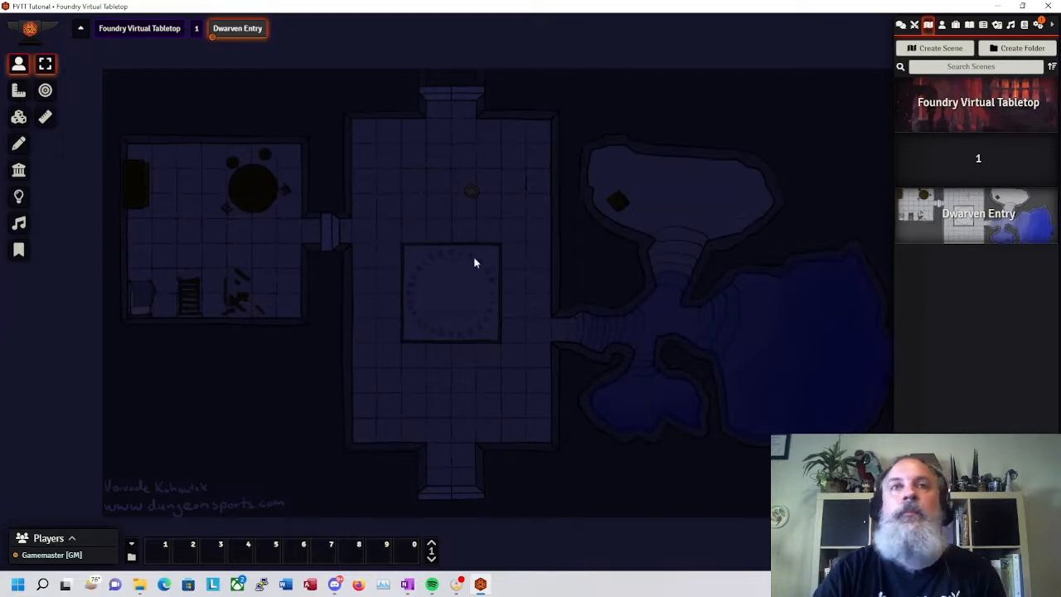
{"action": "mouse_move", "coordinate": [557, 313]}
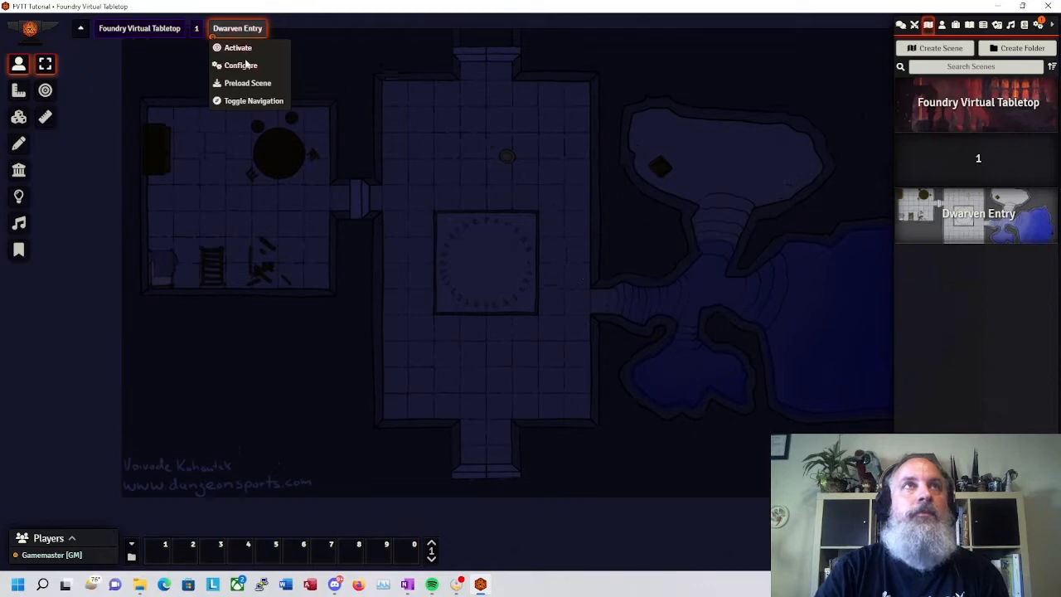
Review the scene's Grid settings and re-save the configuration.
{"action": "left_click", "coordinate": [240, 65]}
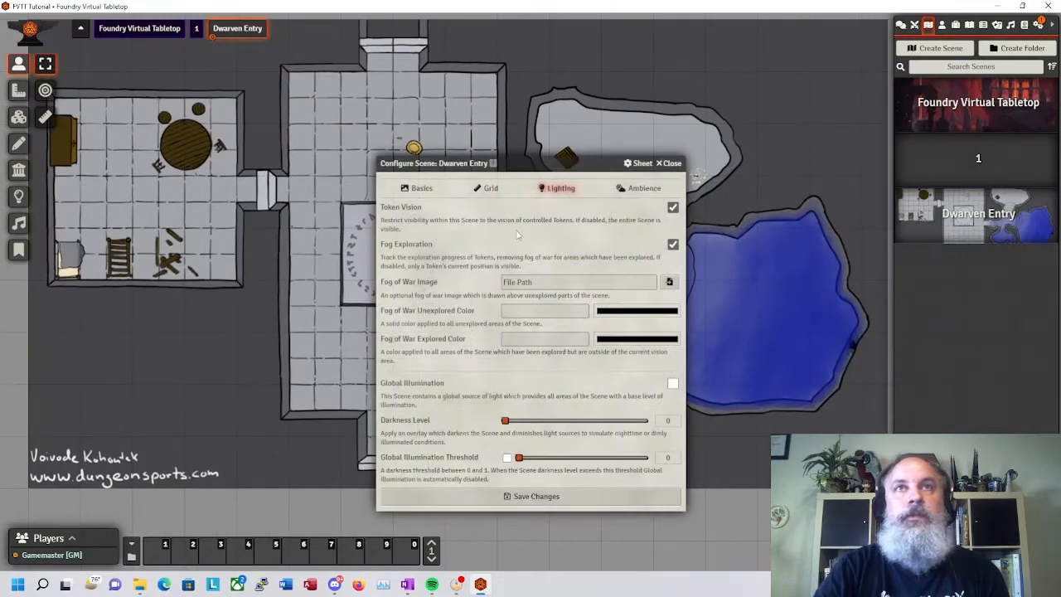
{"action": "left_click", "coordinate": [491, 189]}
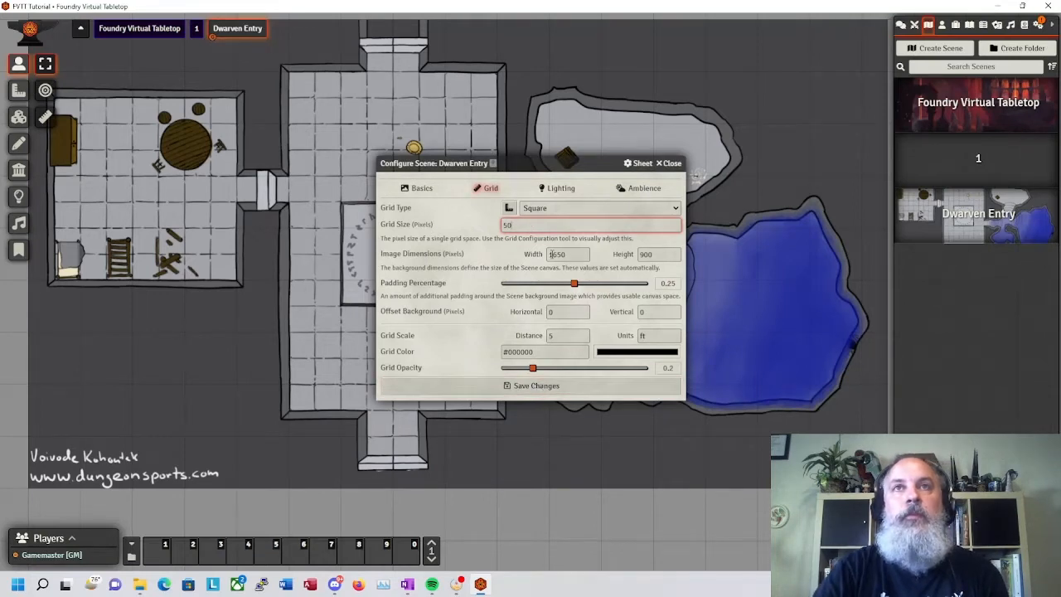
{"action": "left_click", "coordinate": [530, 384]}
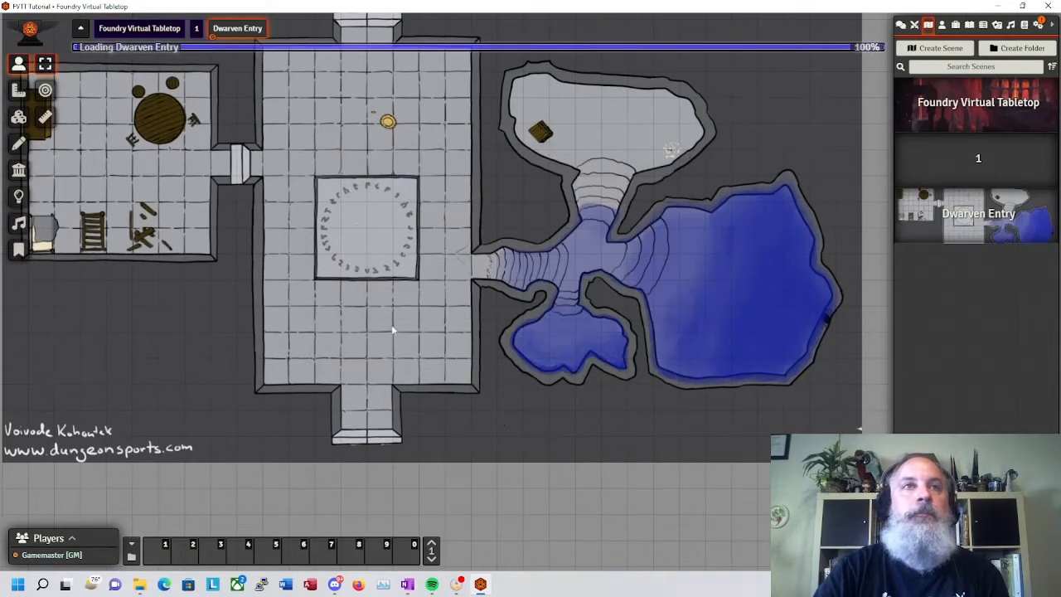
Reopen Dwarven Entry's configuration and restore Darkness Level to maximum, then save.
{"action": "right_click", "coordinate": [238, 28]}
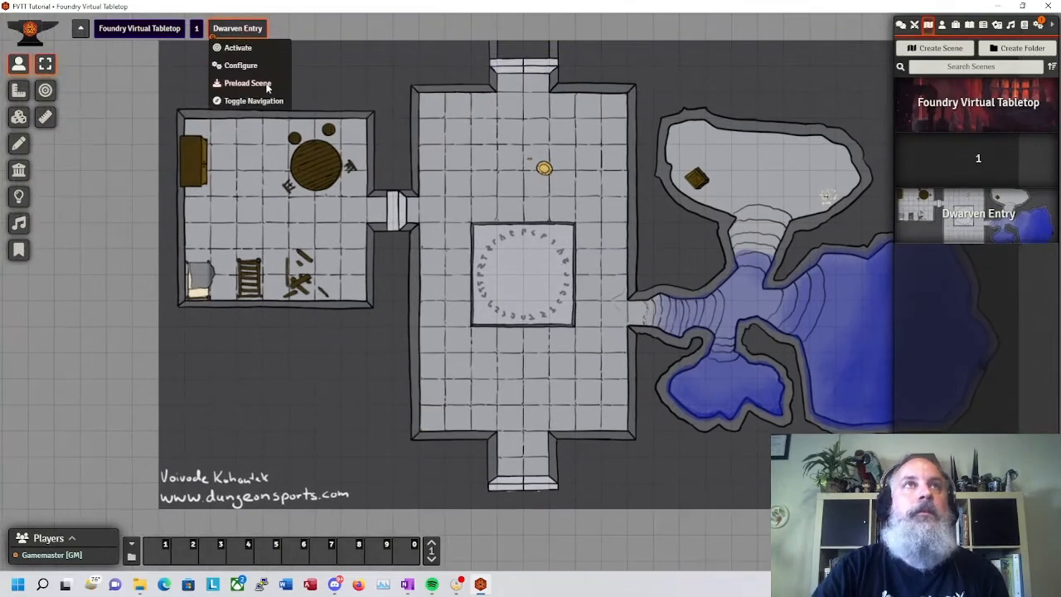
{"action": "left_click", "coordinate": [241, 64]}
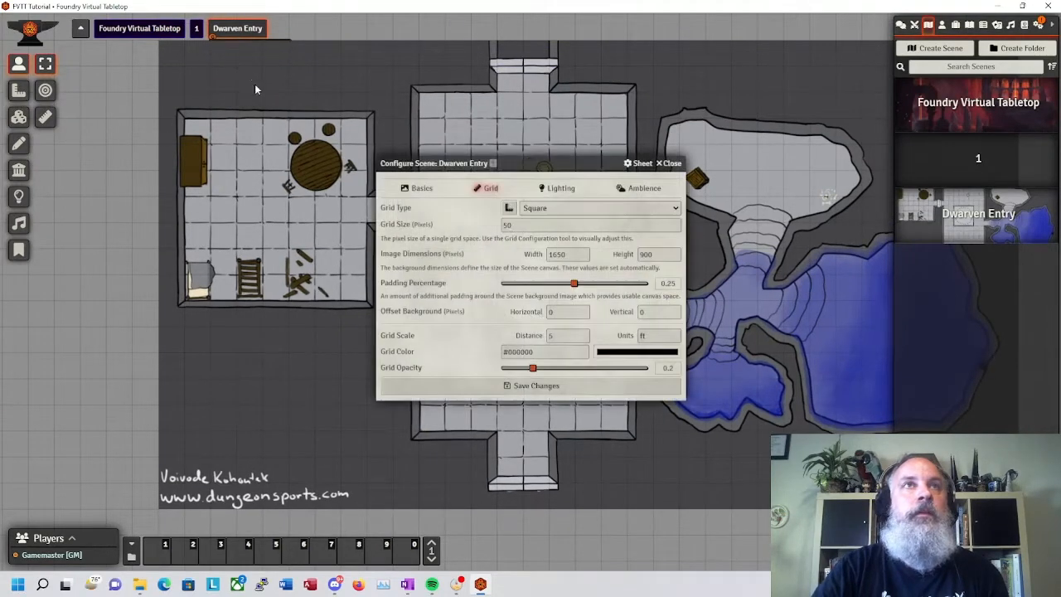
{"action": "left_click", "coordinate": [561, 188]}
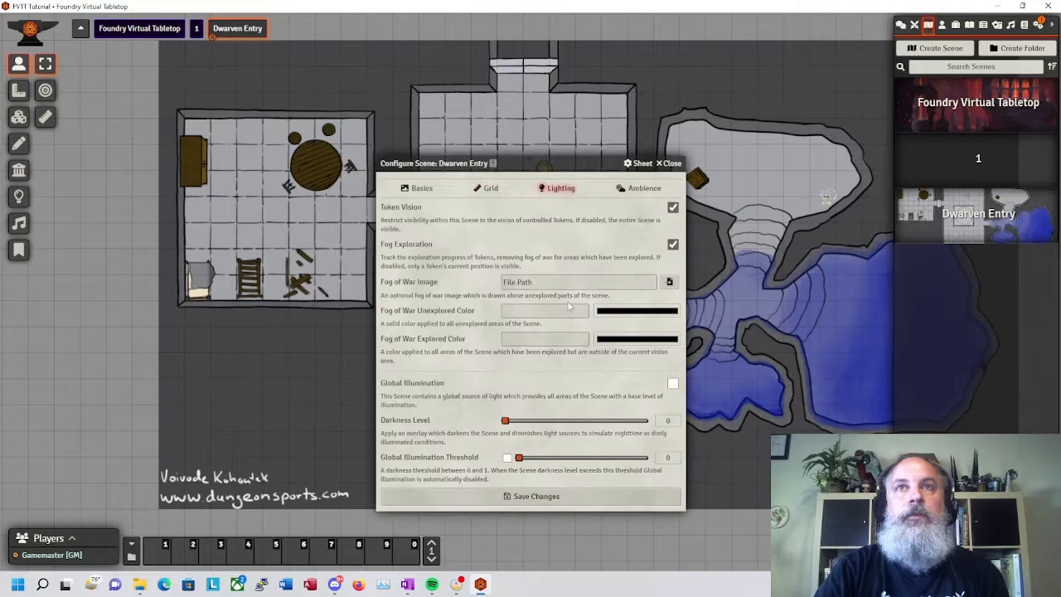
{"action": "left_click_drag", "start_coordinate": [505, 421], "coordinate": [643, 421]}
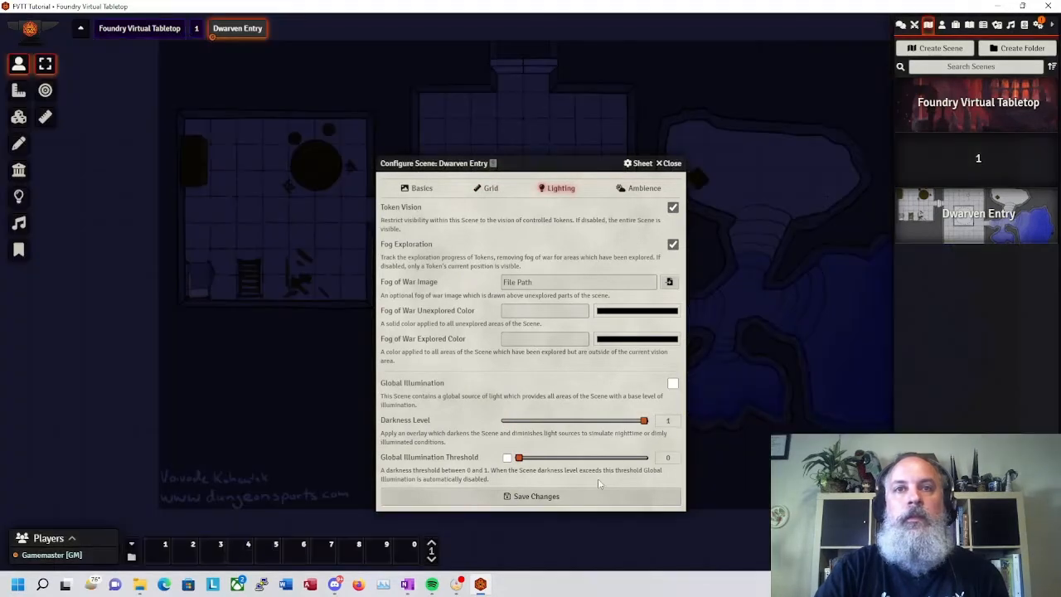
{"action": "left_click", "coordinate": [531, 496]}
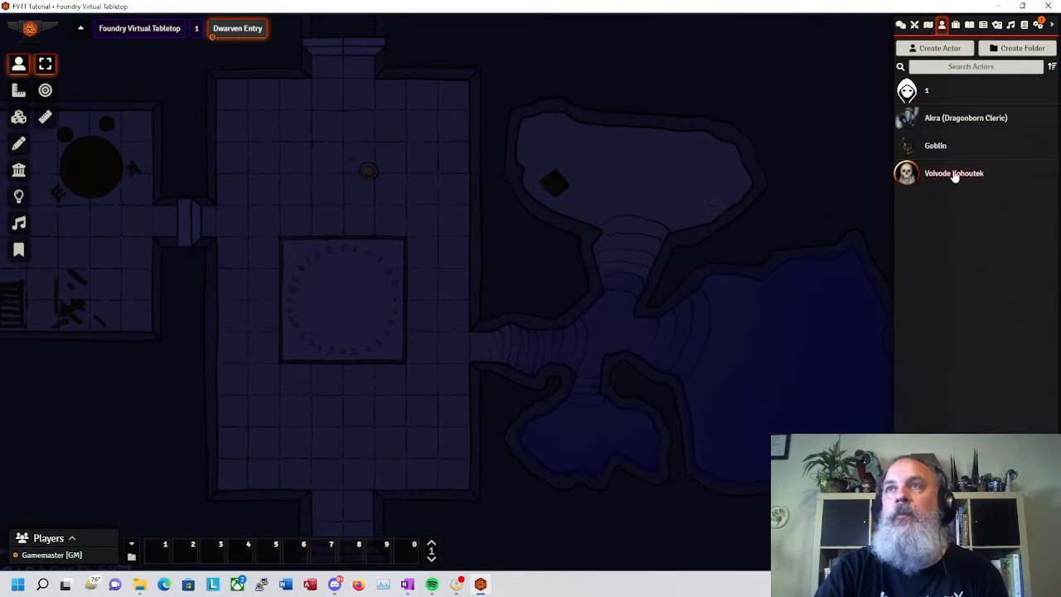
Place the Voivode Kohoutek token in the central rune circle and create a light on it.
{"action": "left_click_drag", "start_coordinate": [953, 172], "coordinate": [389, 219]}
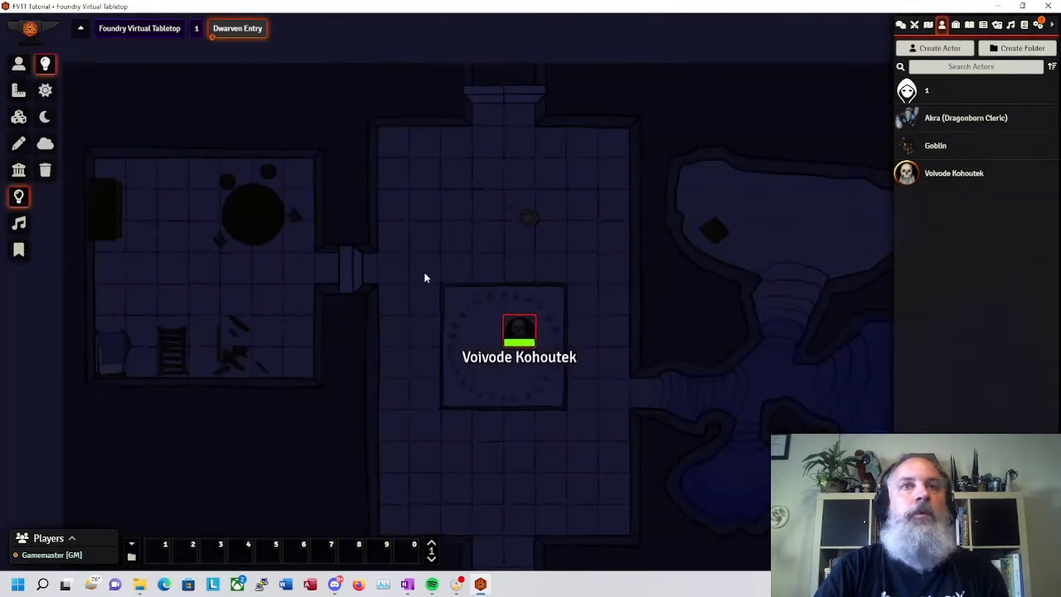
{"action": "left_click", "coordinate": [503, 343]}
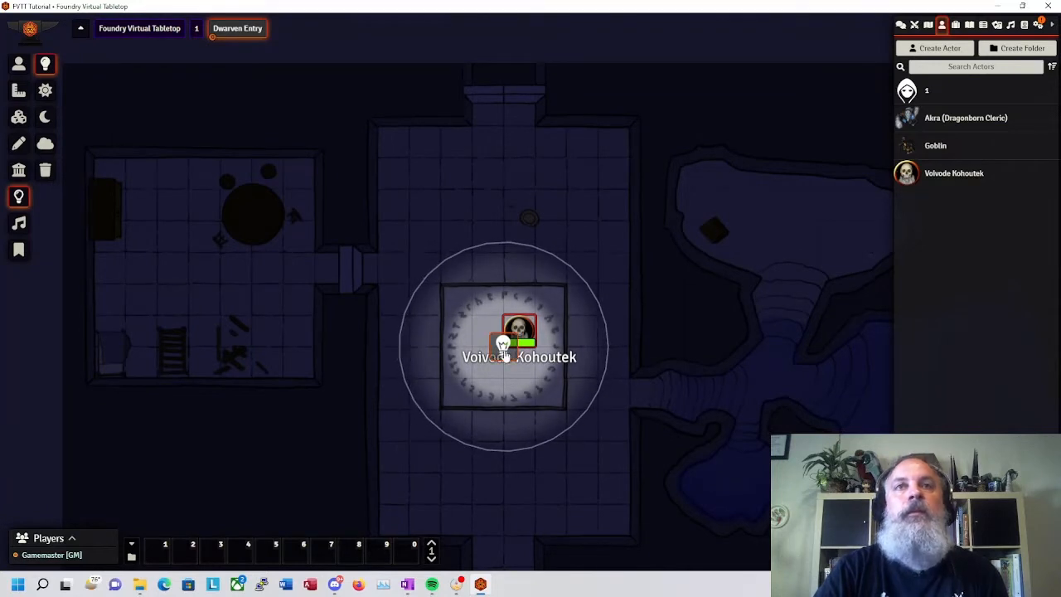
{"action": "double_click", "coordinate": [521, 339]}
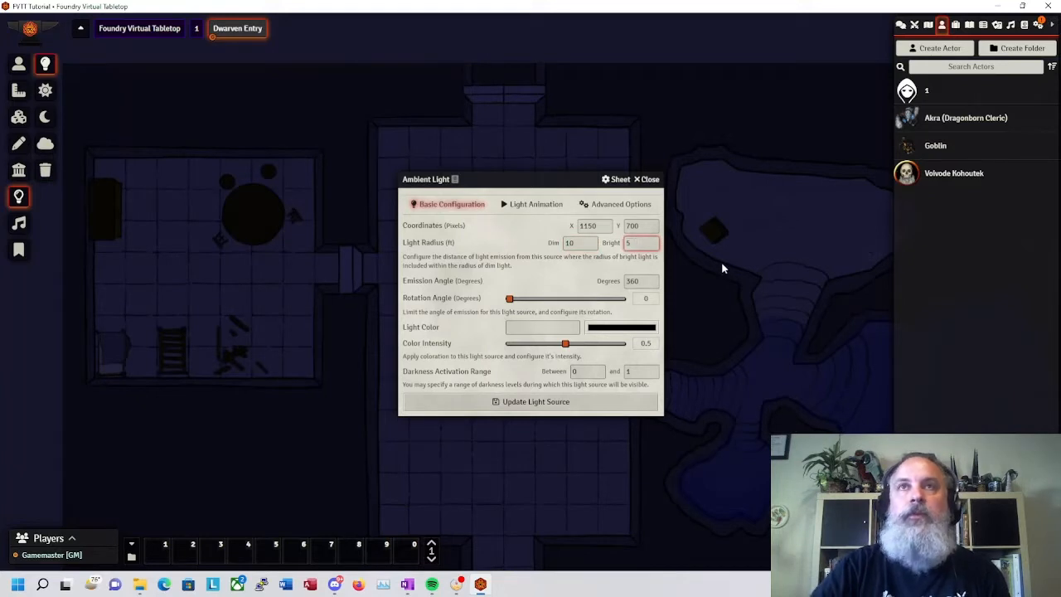
Give the light a pale blue colour and an animation type, then update the light source.
{"action": "left_click", "coordinate": [621, 327]}
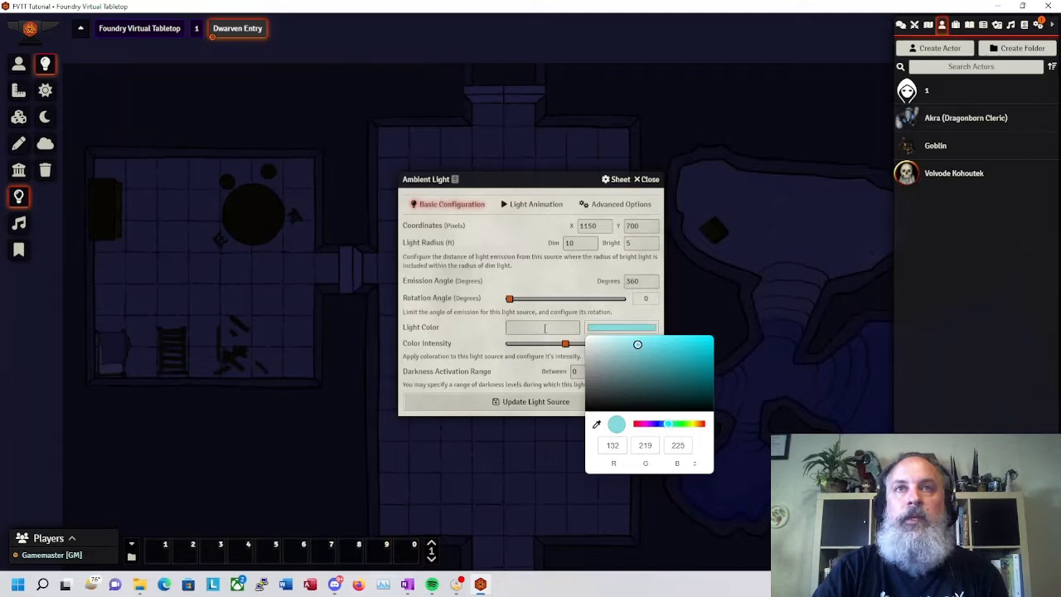
{"action": "left_click", "coordinate": [537, 204]}
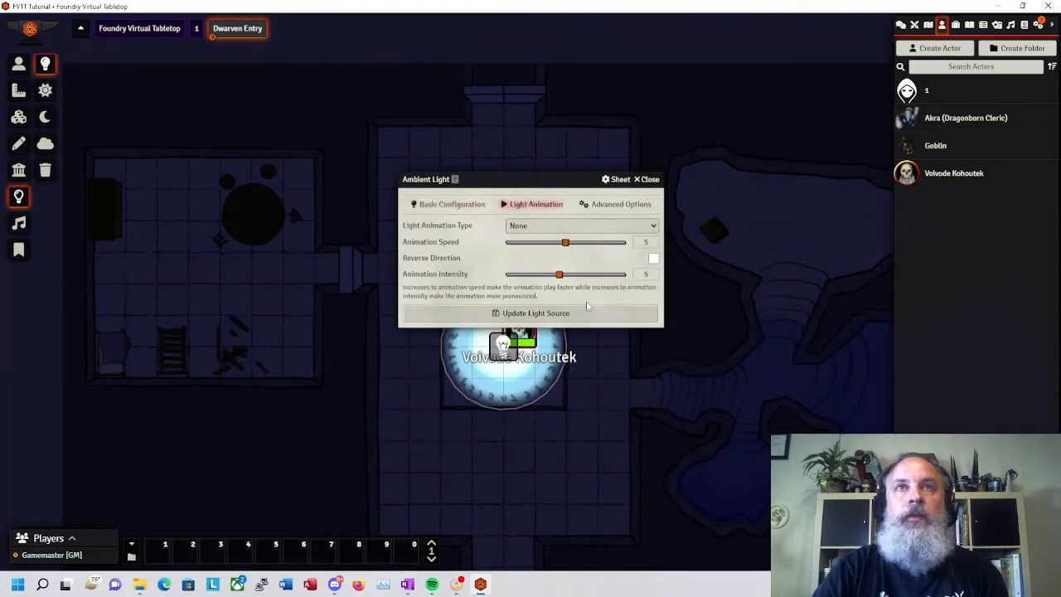
{"action": "mouse_move", "coordinate": [544, 234]}
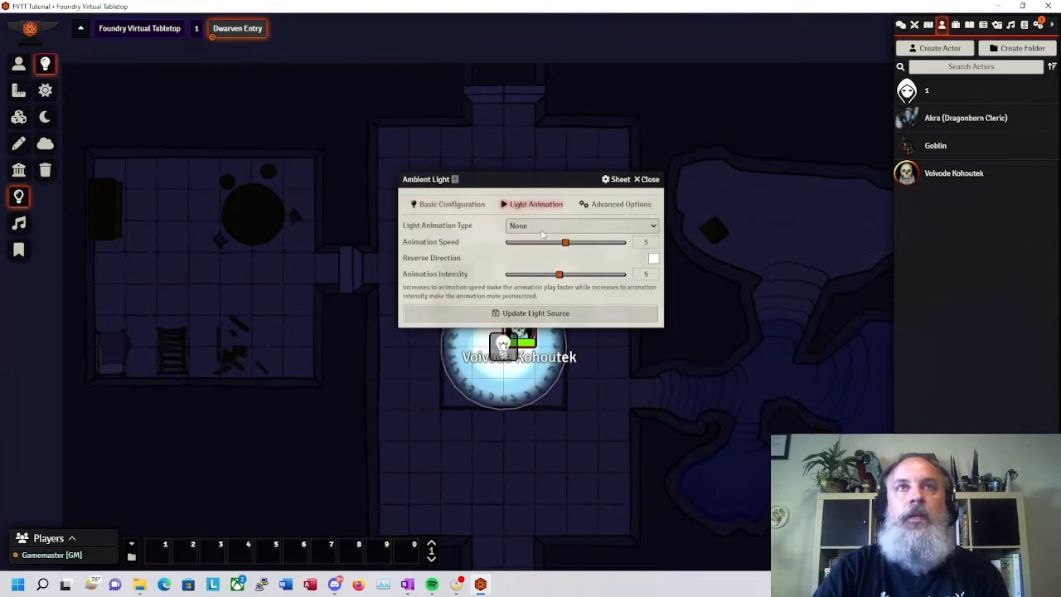
{"action": "left_click", "coordinate": [580, 226]}
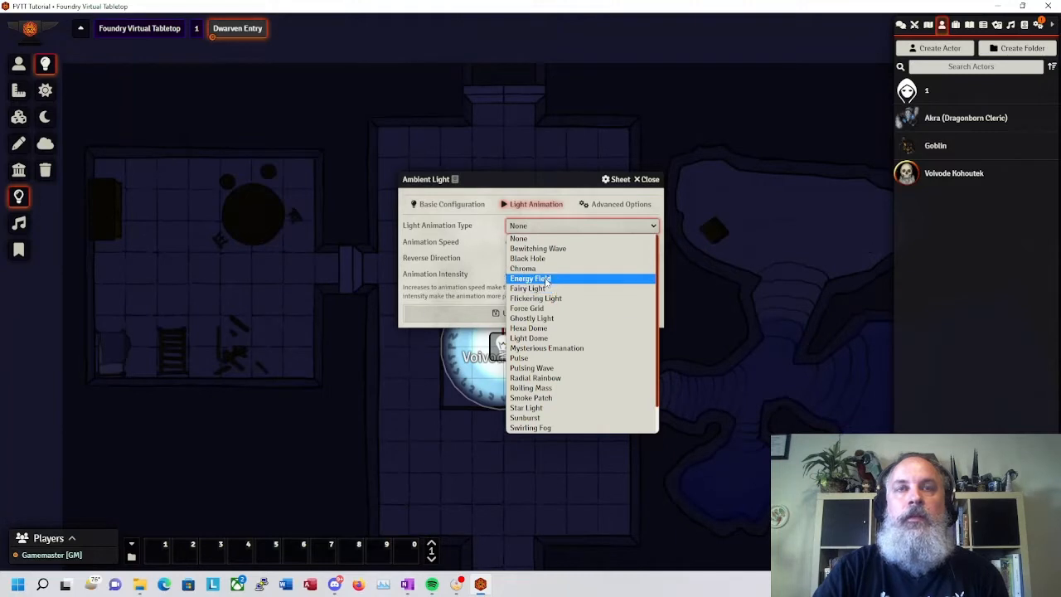
{"action": "mouse_move", "coordinate": [529, 328]}
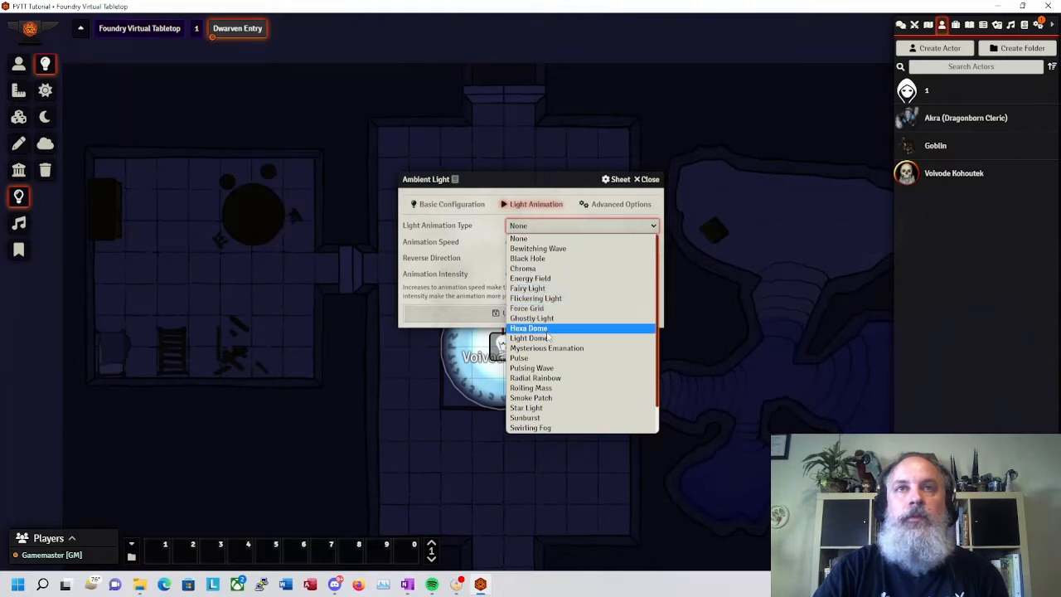
{"action": "left_click", "coordinate": [529, 329]}
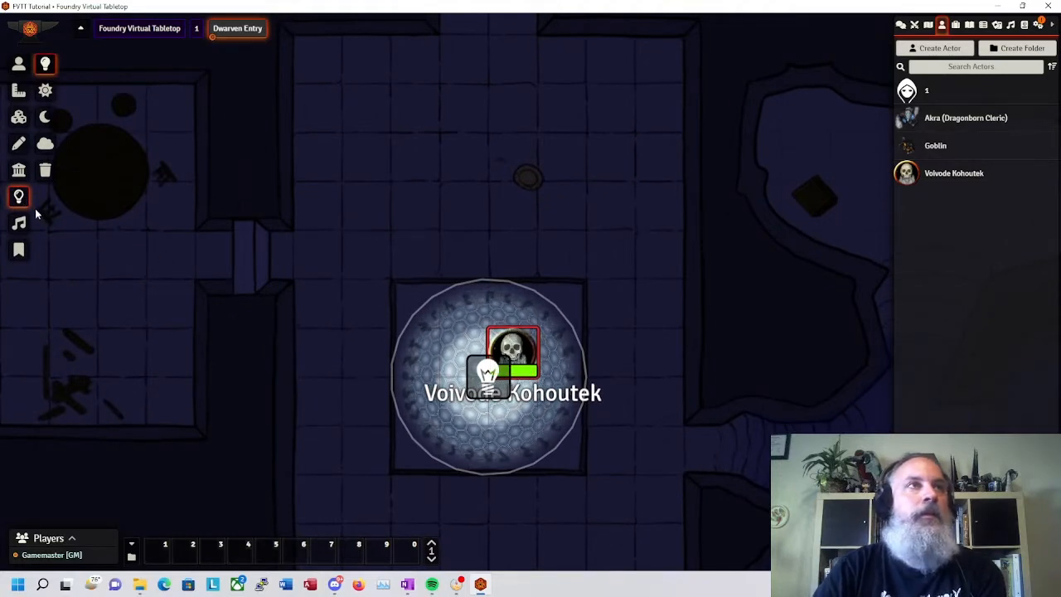
{"action": "mouse_move", "coordinate": [18, 196]}
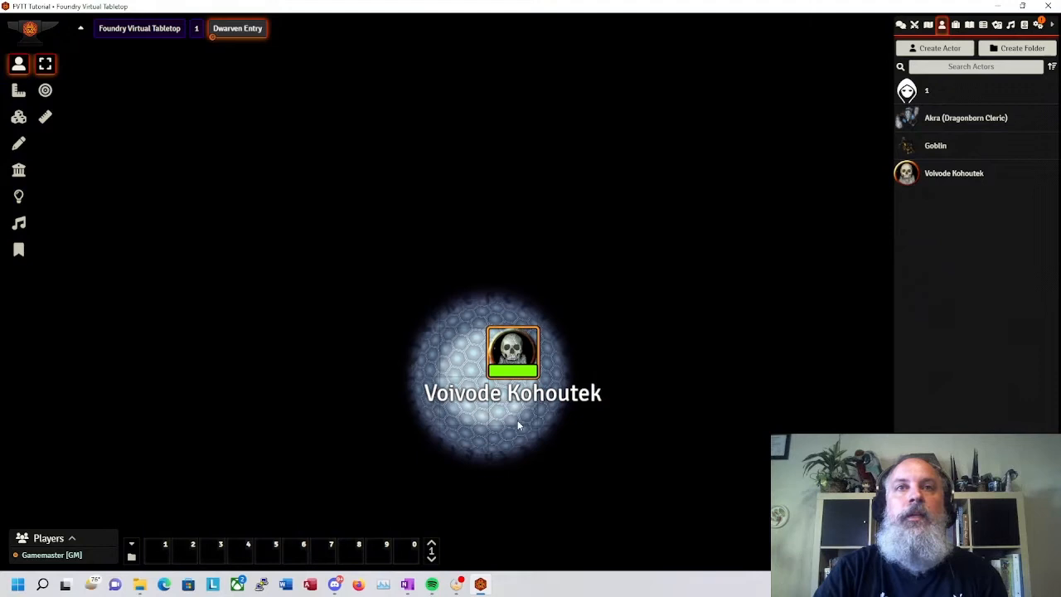
Review Voivode Kohoutek's character sheet and move the token to the circle's north edge.
{"action": "left_click_drag", "start_coordinate": [512, 351], "coordinate": [508, 300]}
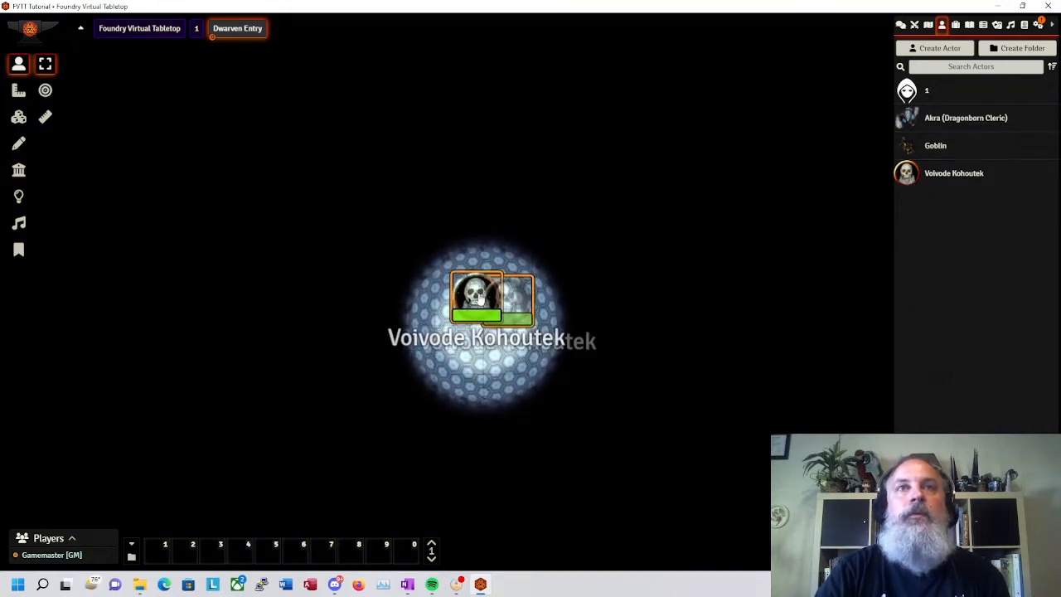
{"action": "double_click", "coordinate": [490, 298]}
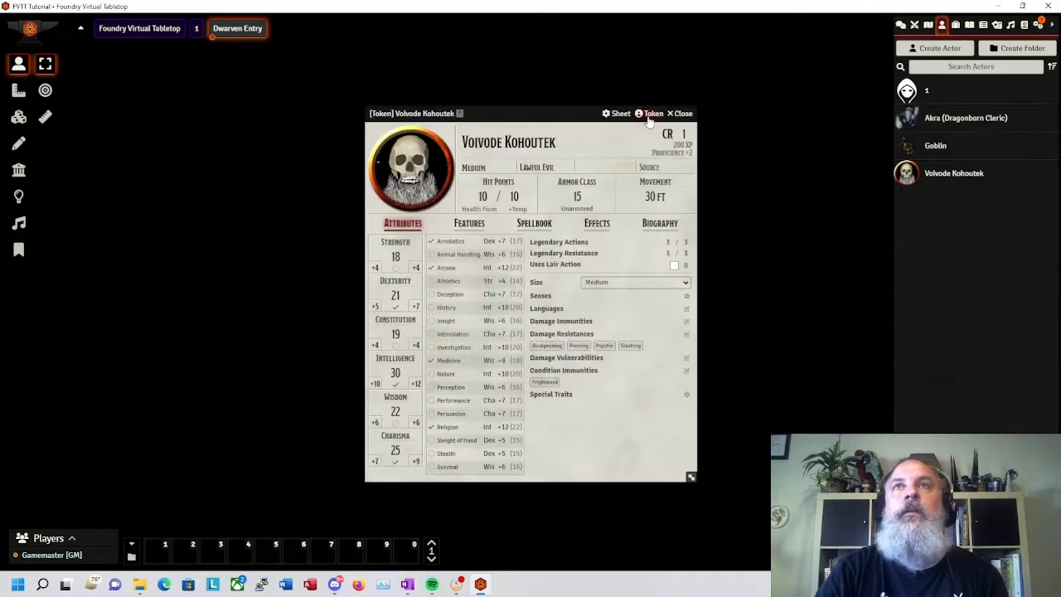
{"action": "left_click", "coordinate": [653, 113]}
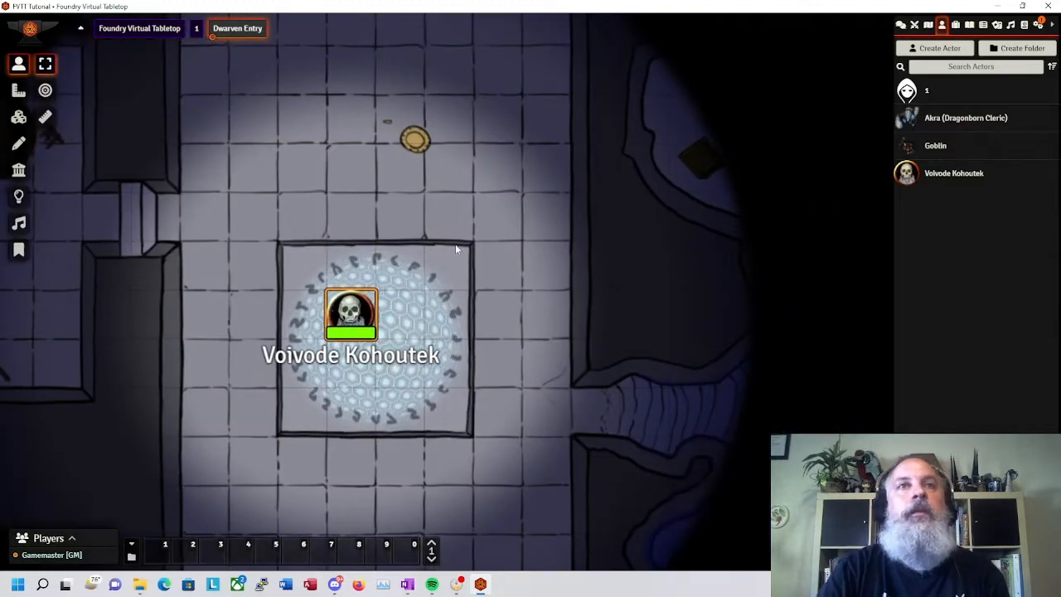
{"action": "left_click_drag", "start_coordinate": [350, 313], "coordinate": [399, 217]}
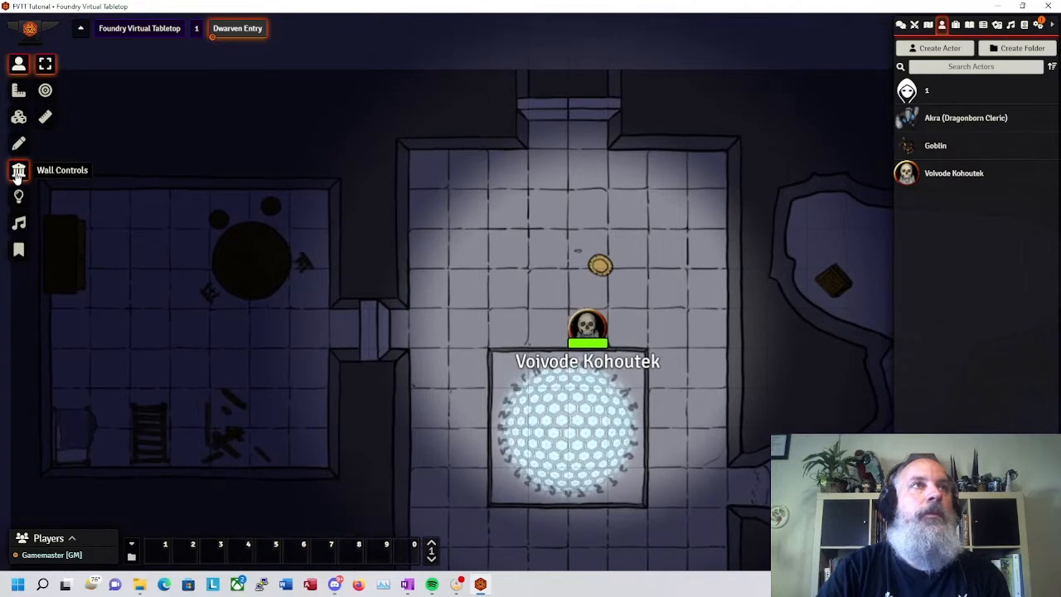
Draw chained walls along the left room's top, down to the doorway and around the north corridor.
{"action": "left_click", "coordinate": [46, 89]}
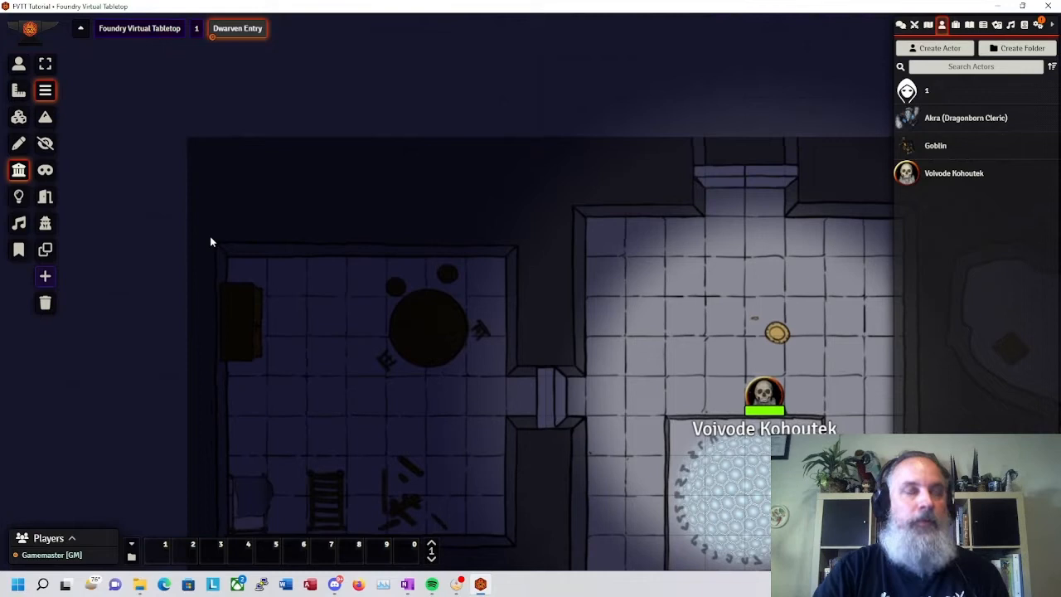
{"action": "left_click_drag", "start_coordinate": [207, 236], "coordinate": [505, 238]}
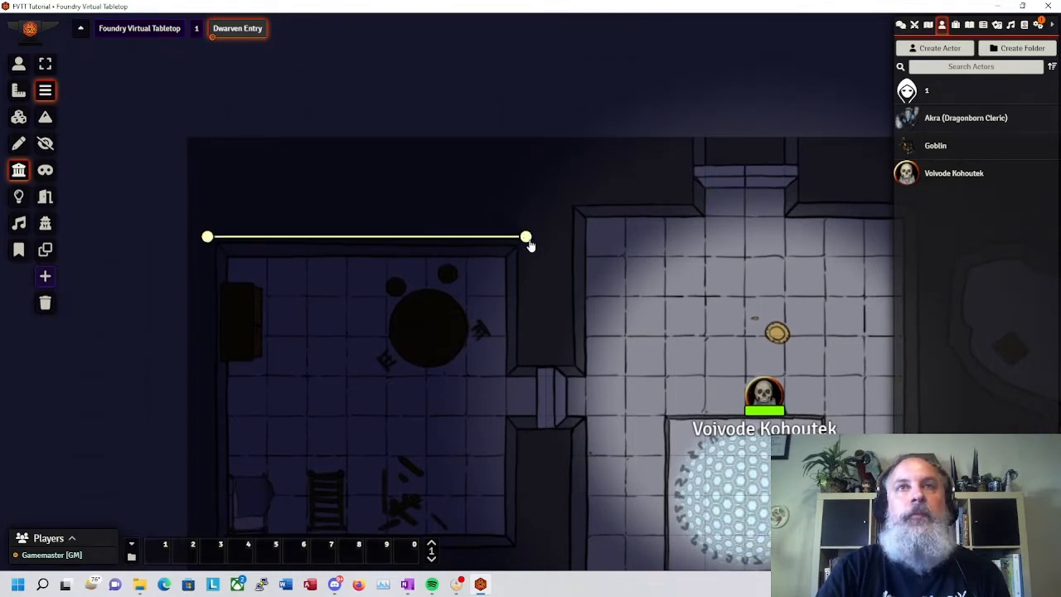
{"action": "mouse_move", "coordinate": [527, 279]}
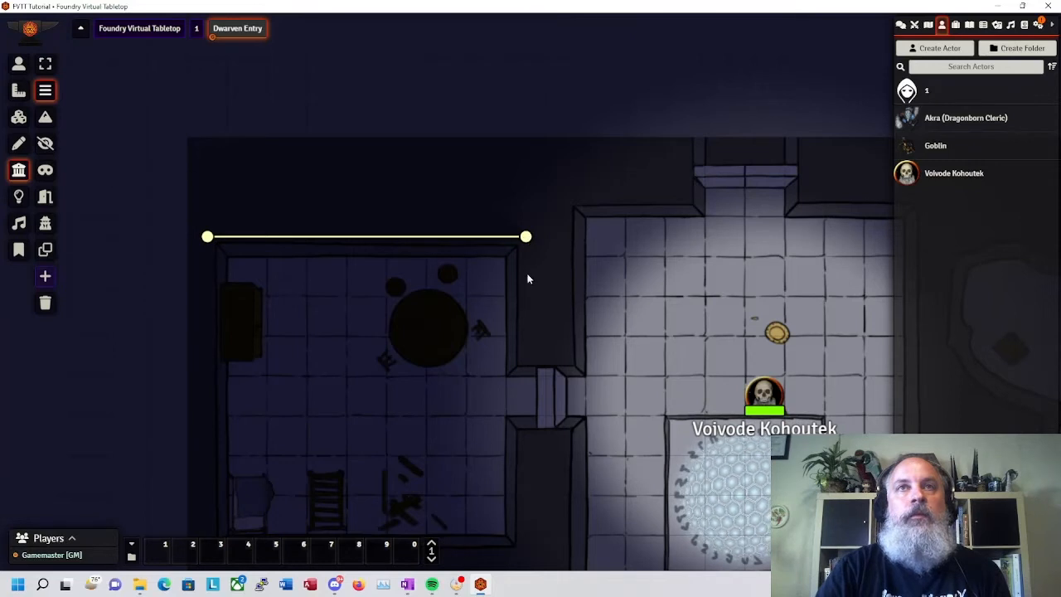
{"action": "mouse_move", "coordinate": [200, 184]}
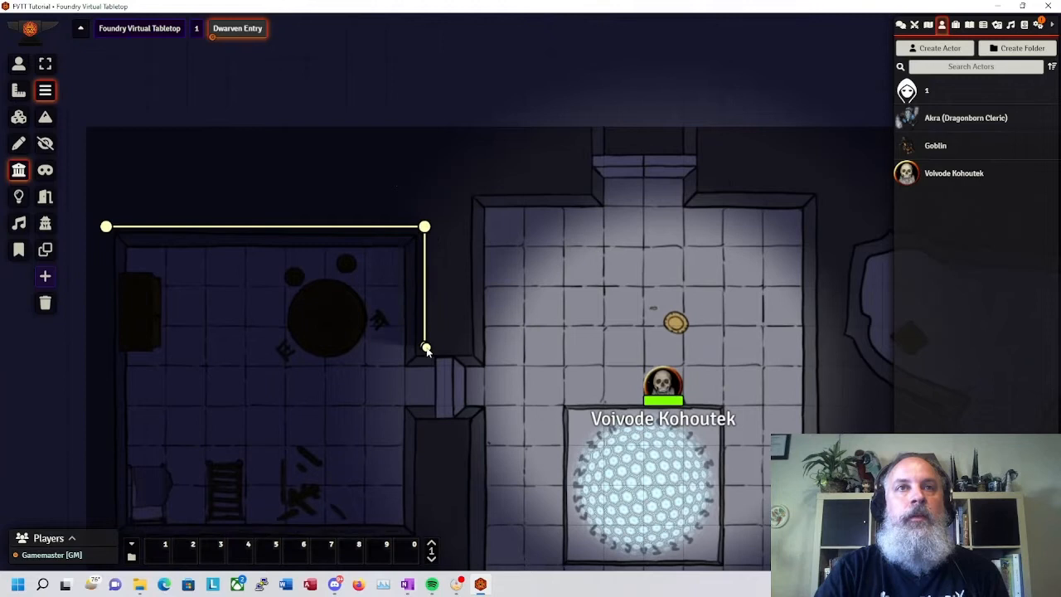
{"action": "left_click_drag", "start_coordinate": [424, 348], "coordinate": [464, 189]}
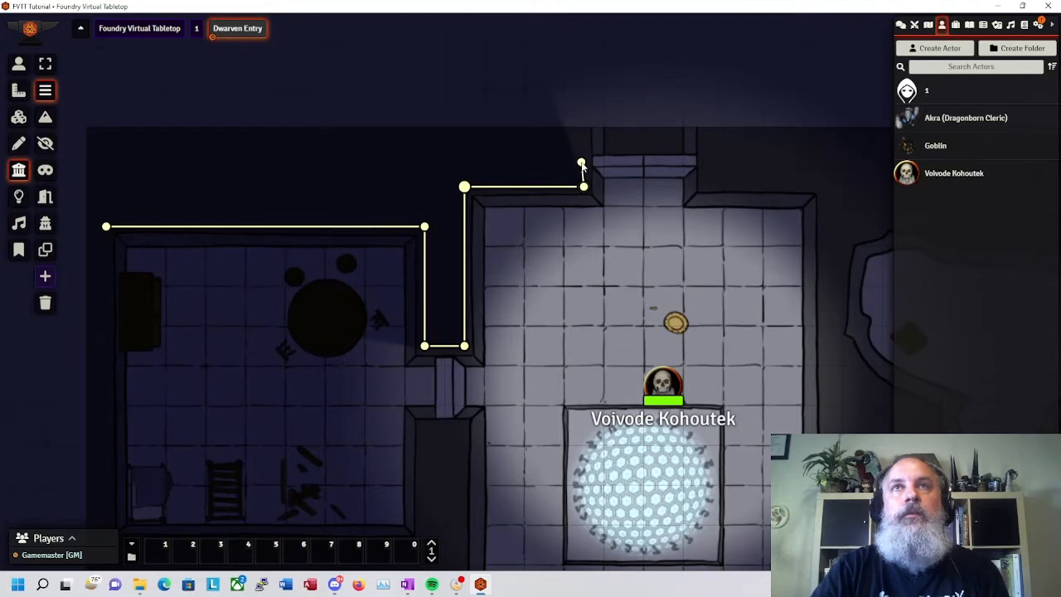
{"action": "left_click_drag", "start_coordinate": [584, 165], "coordinate": [716, 159]}
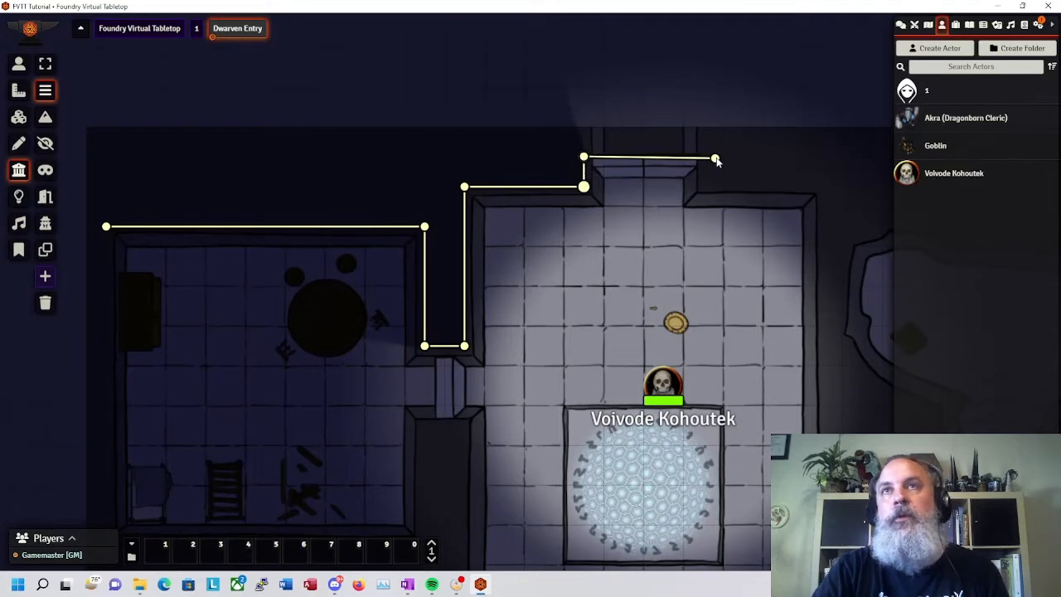
{"action": "left_click_drag", "start_coordinate": [712, 157], "coordinate": [799, 176]}
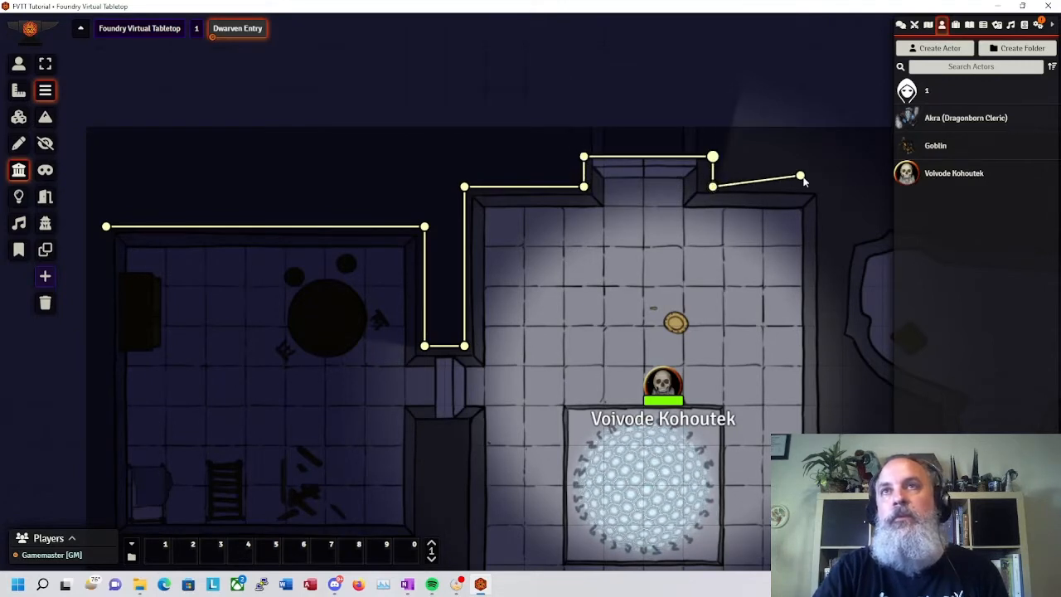
{"action": "left_click_drag", "start_coordinate": [799, 176], "coordinate": [823, 185]}
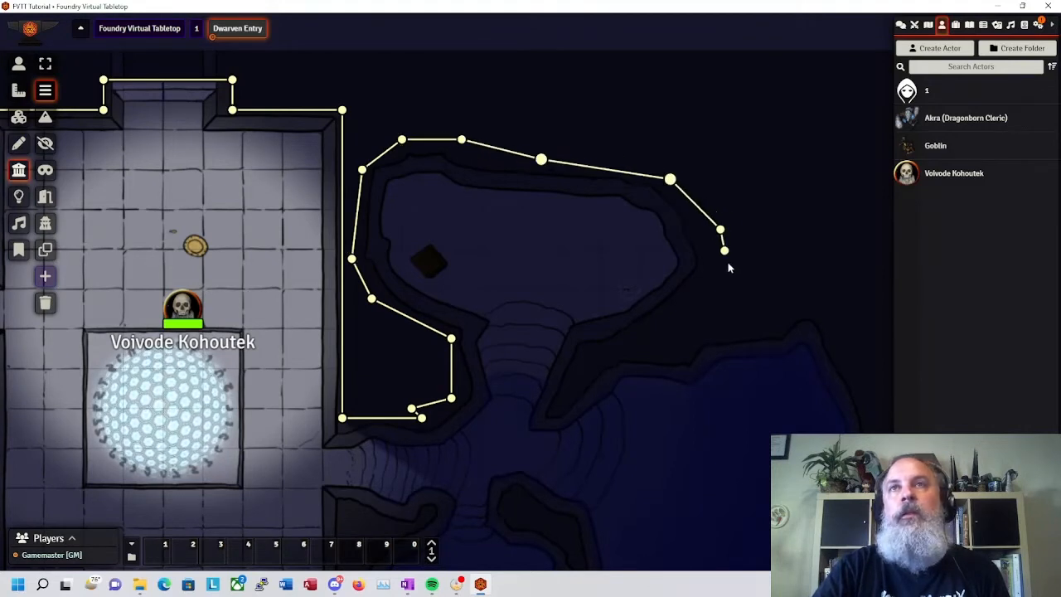
Wall around the cave pool's northern and eastern sides and the lower water cavern.
{"action": "left_click_drag", "start_coordinate": [723, 250], "coordinate": [557, 411]}
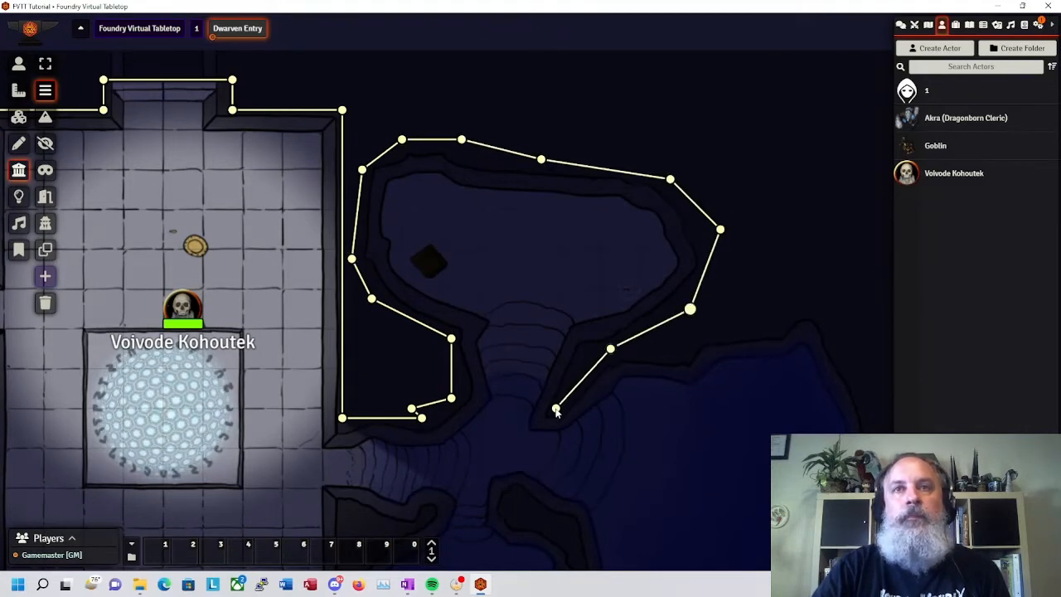
{"action": "left_click_drag", "start_coordinate": [555, 411], "coordinate": [636, 408]}
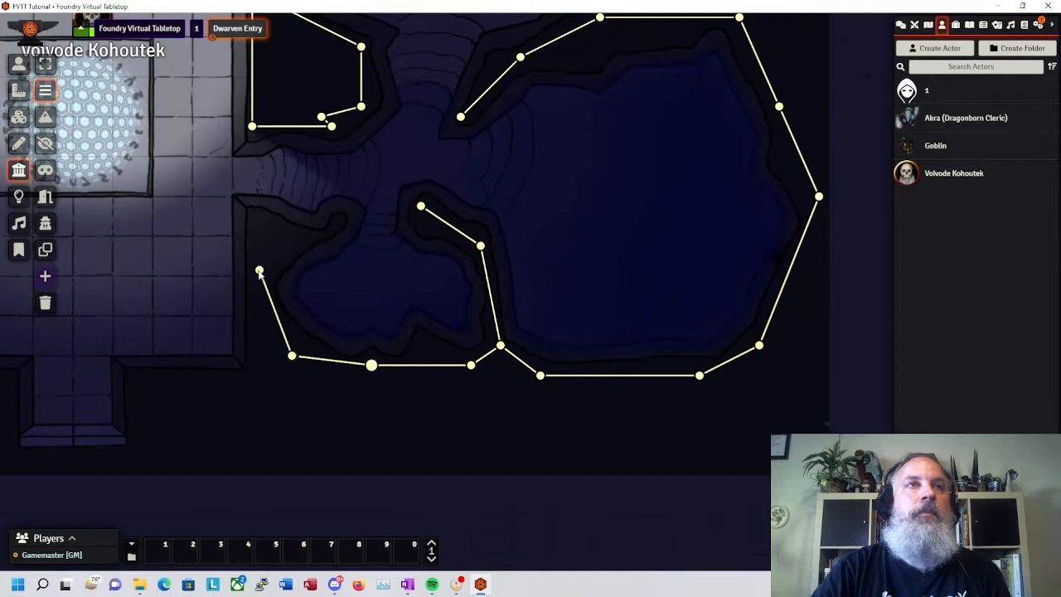
{"action": "left_click_drag", "start_coordinate": [258, 272], "coordinate": [308, 239]}
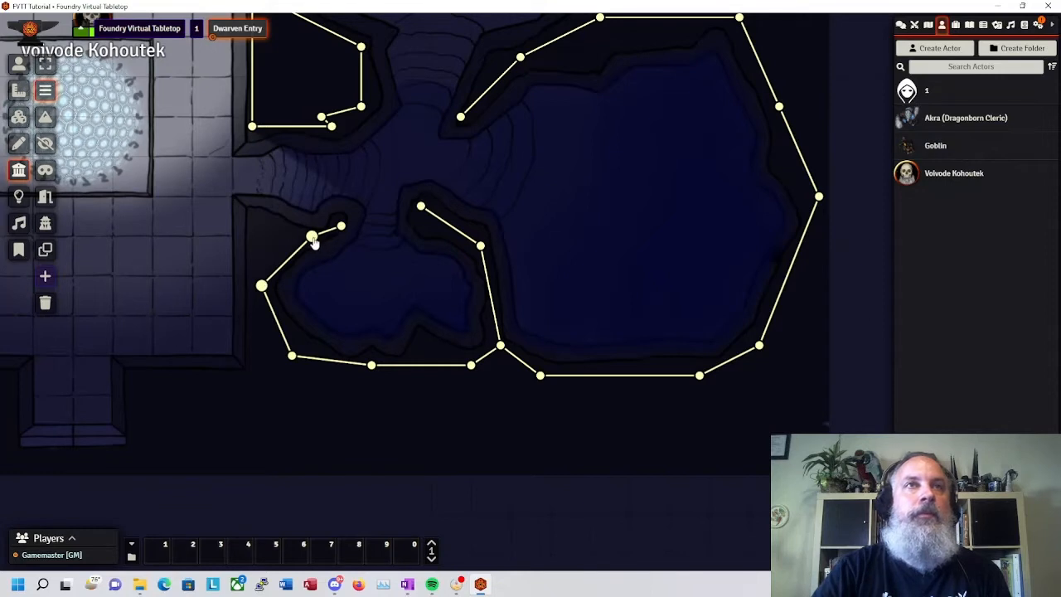
{"action": "left_click_drag", "start_coordinate": [312, 235], "coordinate": [252, 366]}
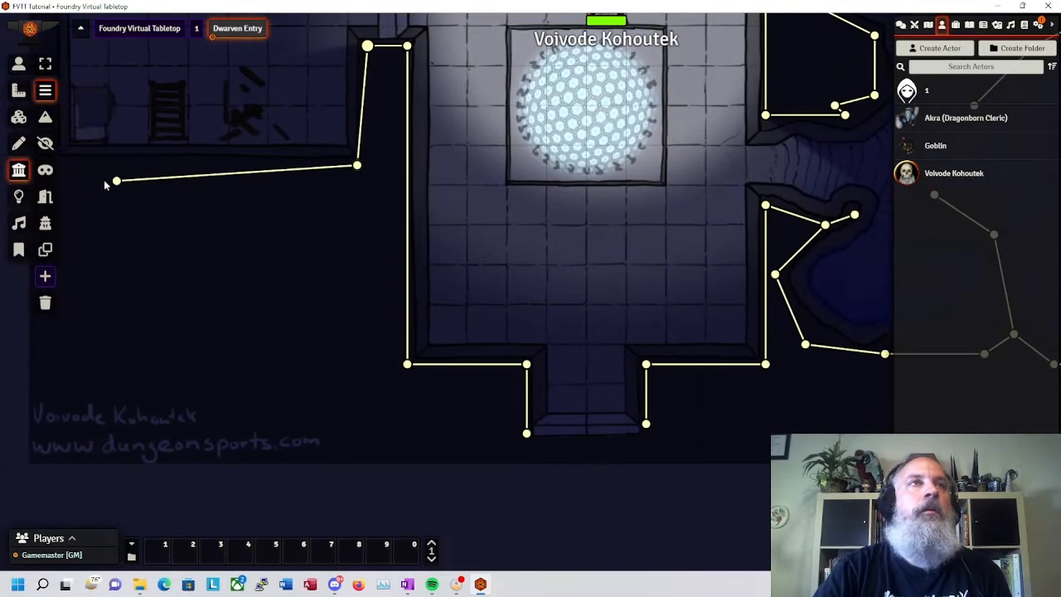
Extend walls west along the lower corridor and close the left room's bottom-left corner.
{"action": "left_click_drag", "start_coordinate": [114, 181], "coordinate": [70, 164]}
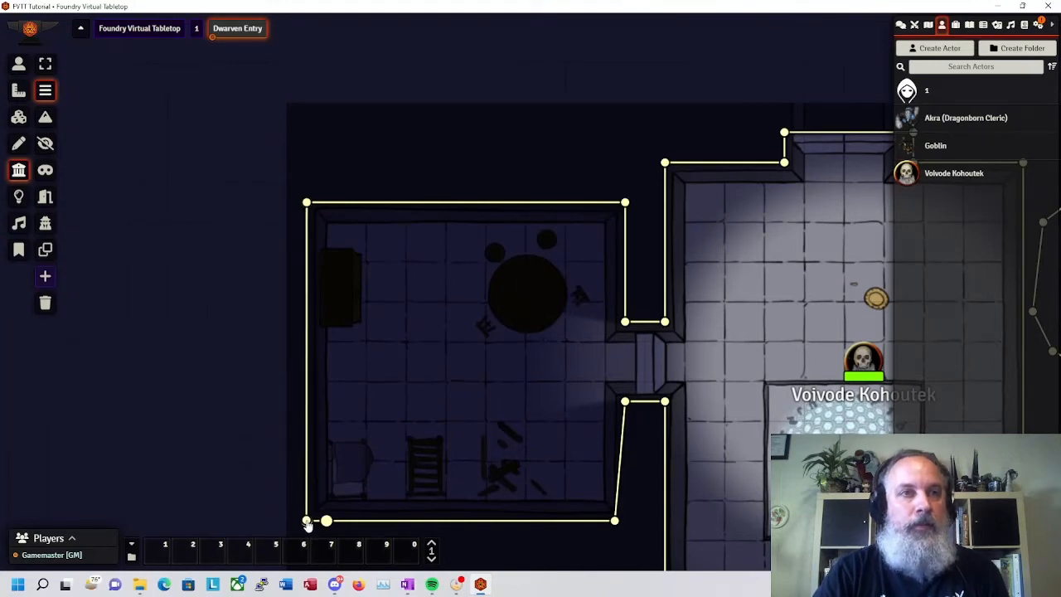
{"action": "mouse_move", "coordinate": [306, 522]}
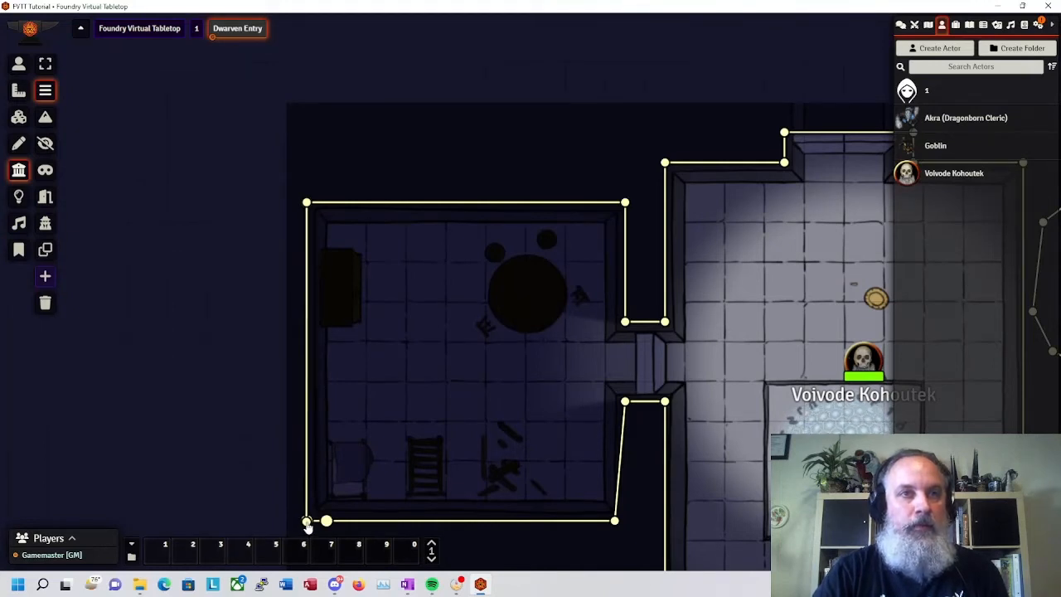
{"action": "left_click_drag", "start_coordinate": [307, 520], "coordinate": [328, 462]}
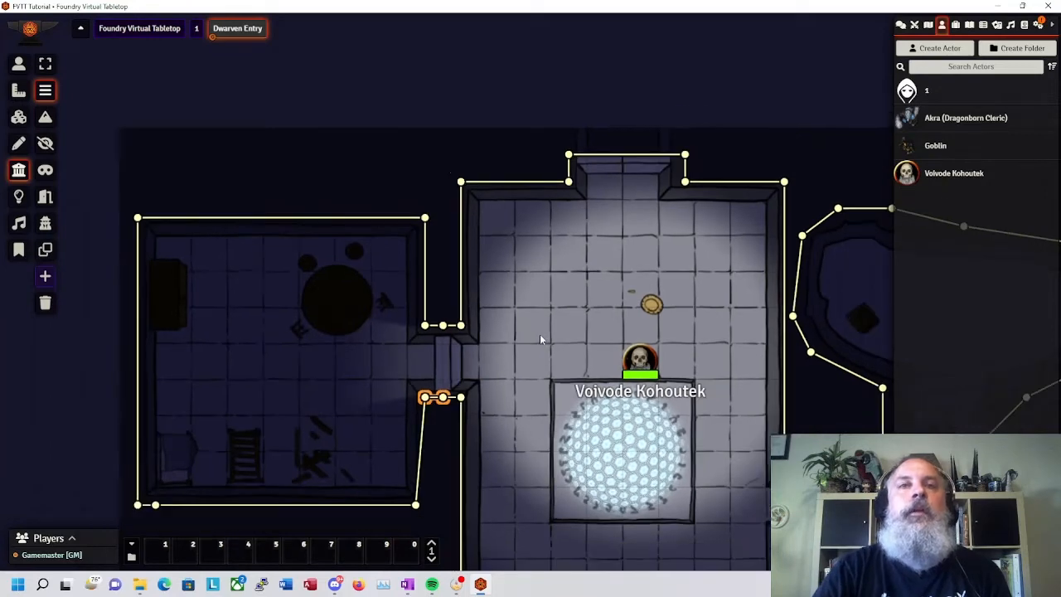
Reset the fog of war and walk Voivode Kohoutek west out of the central room to test vision.
{"action": "left_click", "coordinate": [19, 63]}
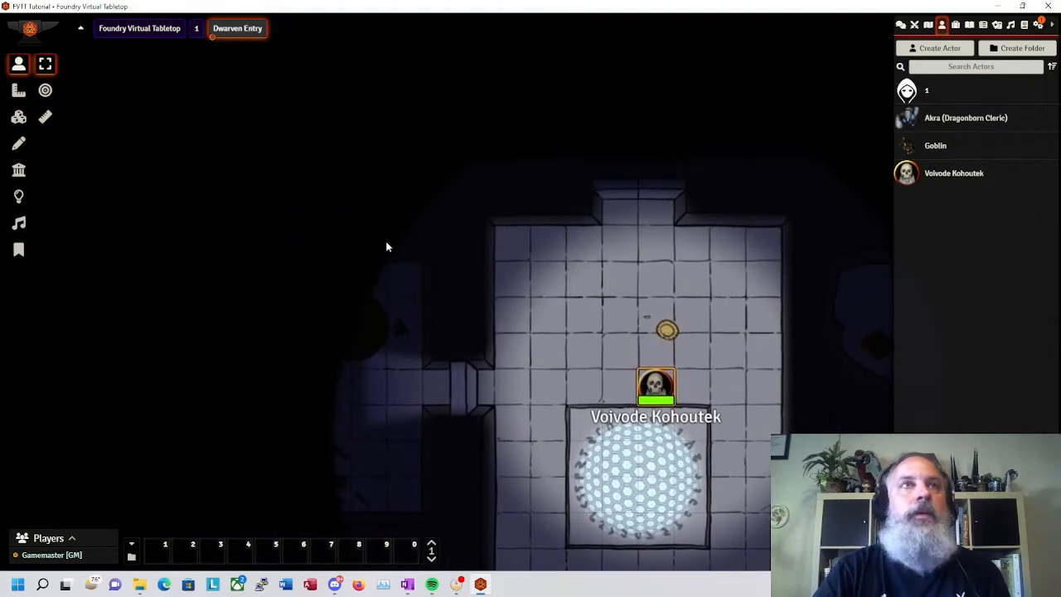
{"action": "mouse_move", "coordinate": [18, 141]}
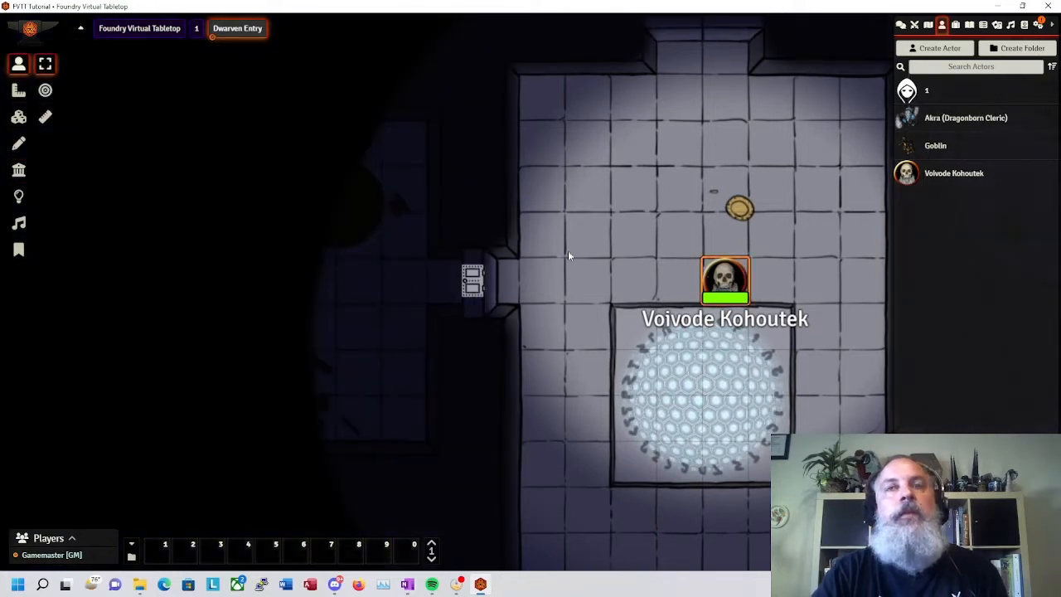
{"action": "mouse_move", "coordinate": [19, 195]}
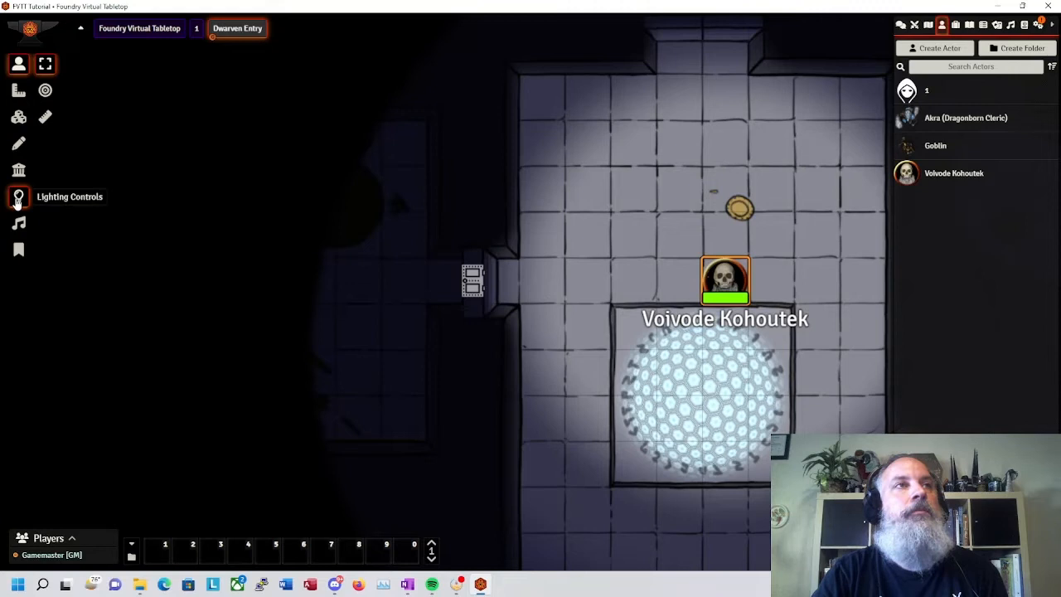
{"action": "left_click", "coordinate": [19, 196]}
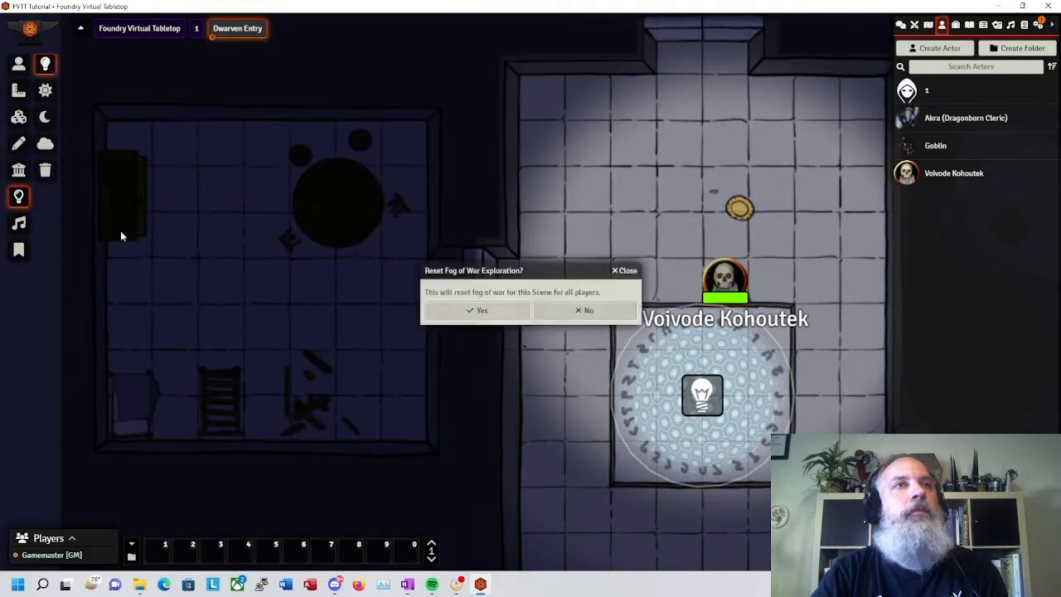
{"action": "left_click", "coordinate": [477, 310]}
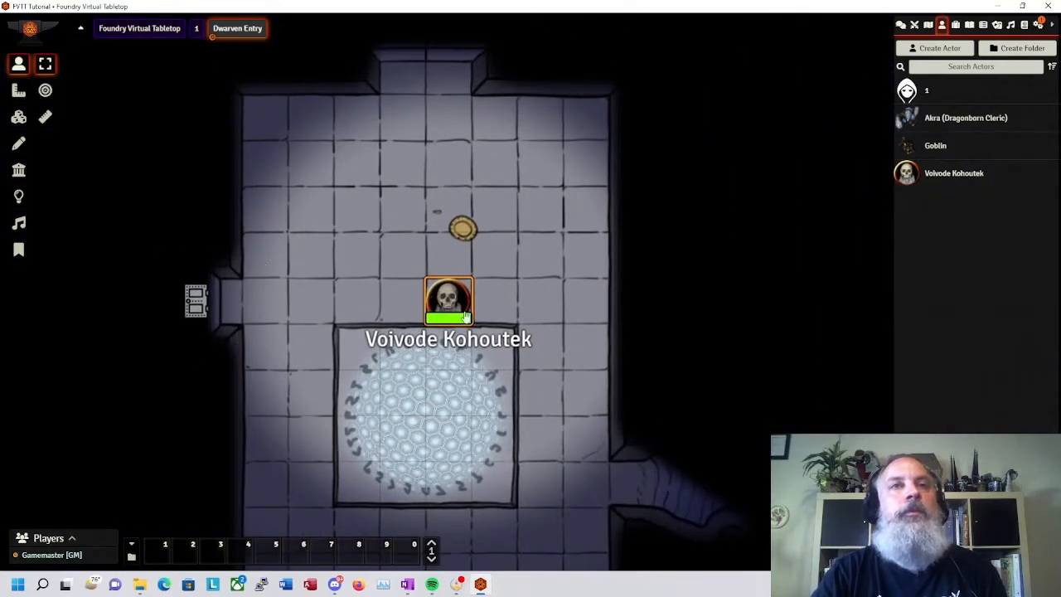
{"action": "left_click_drag", "start_coordinate": [448, 302], "coordinate": [195, 302]}
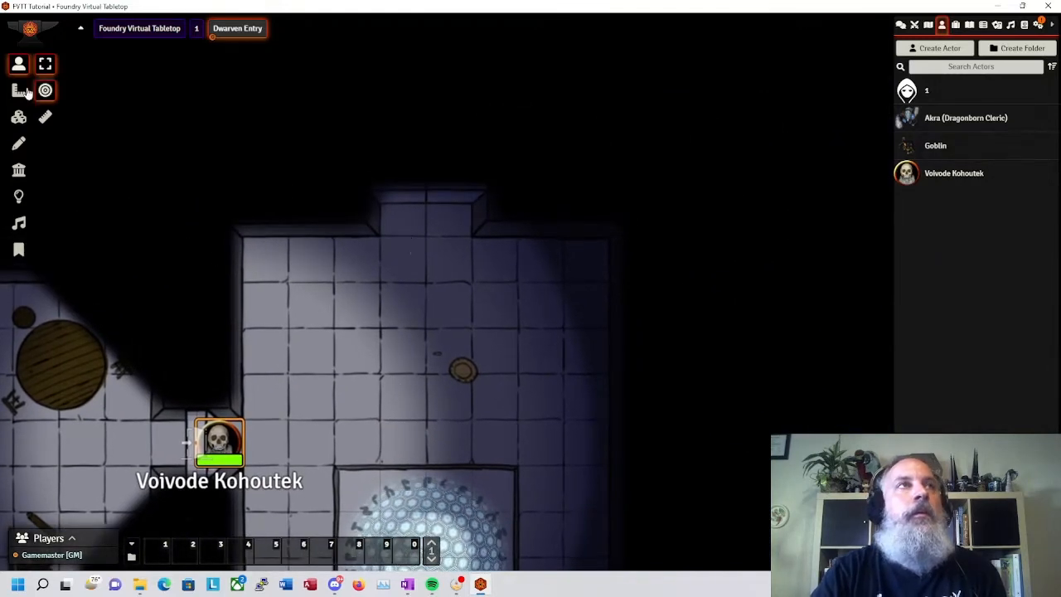
{"action": "mouse_move", "coordinate": [19, 169]}
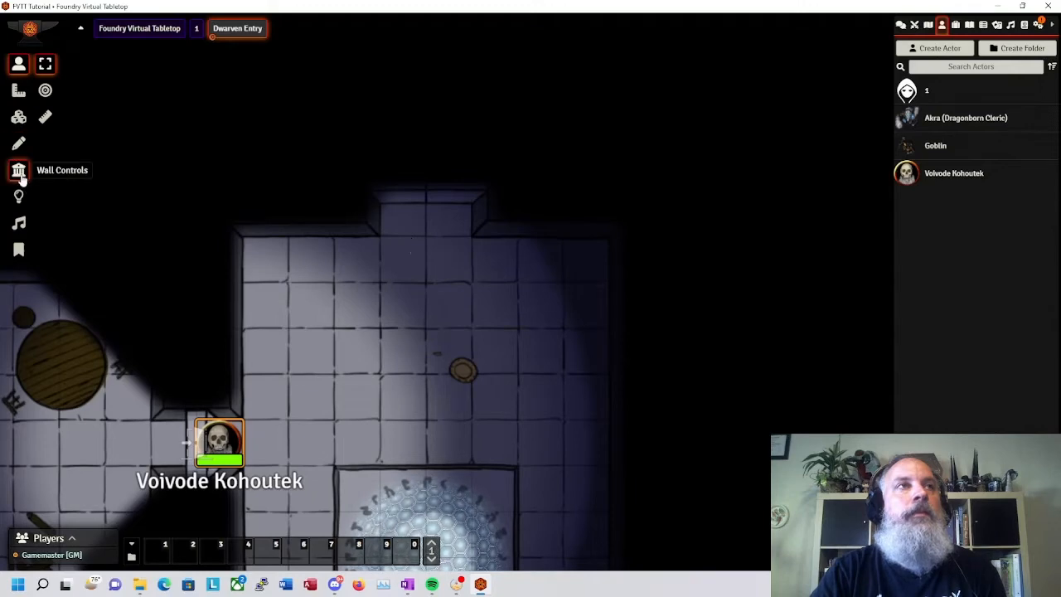
Convert the top wall segment into a door and lock it from the token layer.
{"action": "left_click", "coordinate": [19, 169]}
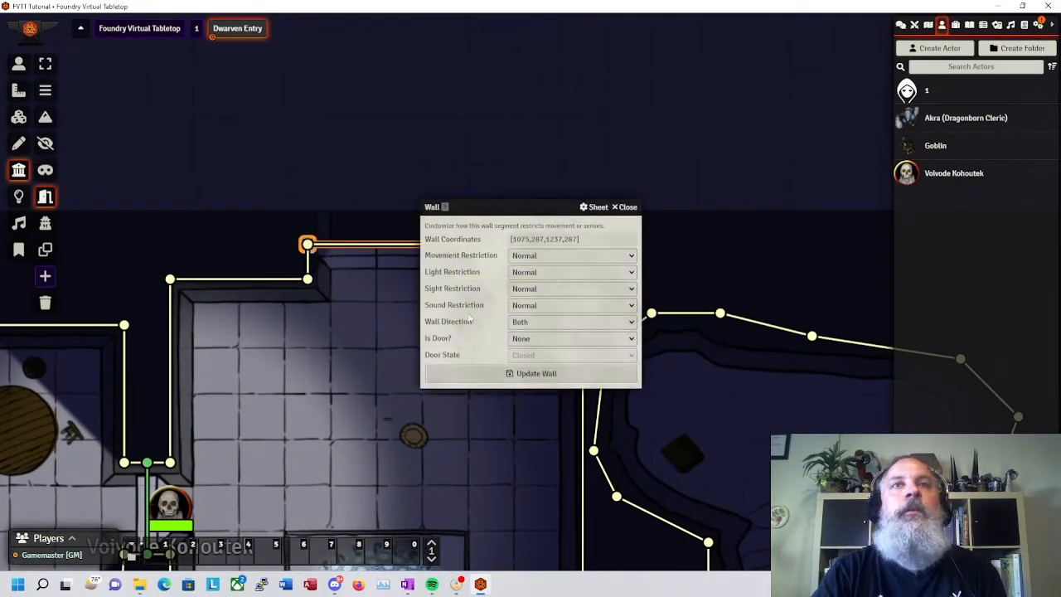
{"action": "left_click", "coordinate": [572, 338]}
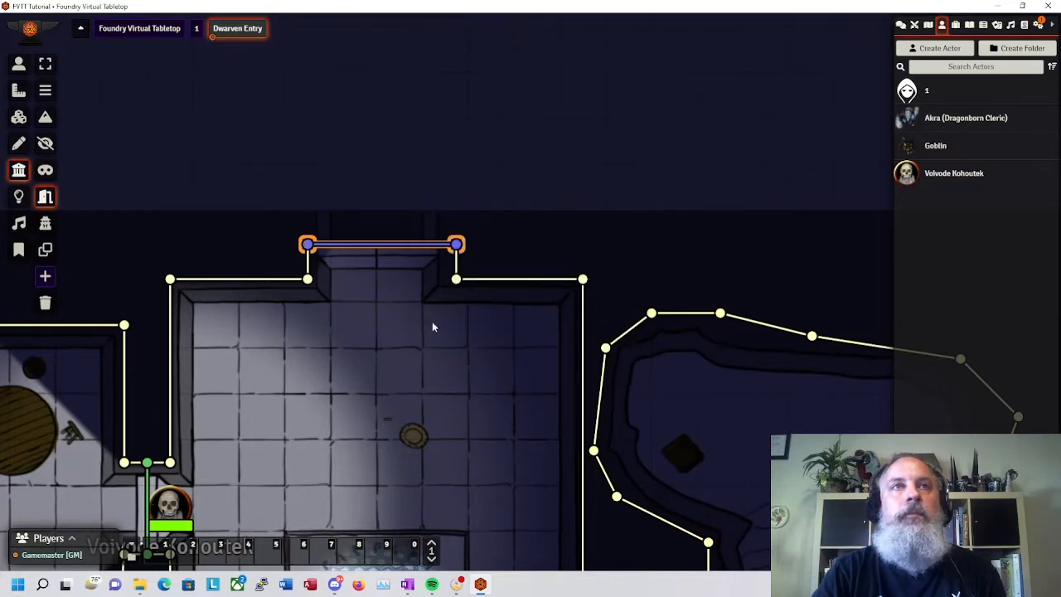
{"action": "left_click", "coordinate": [18, 63]}
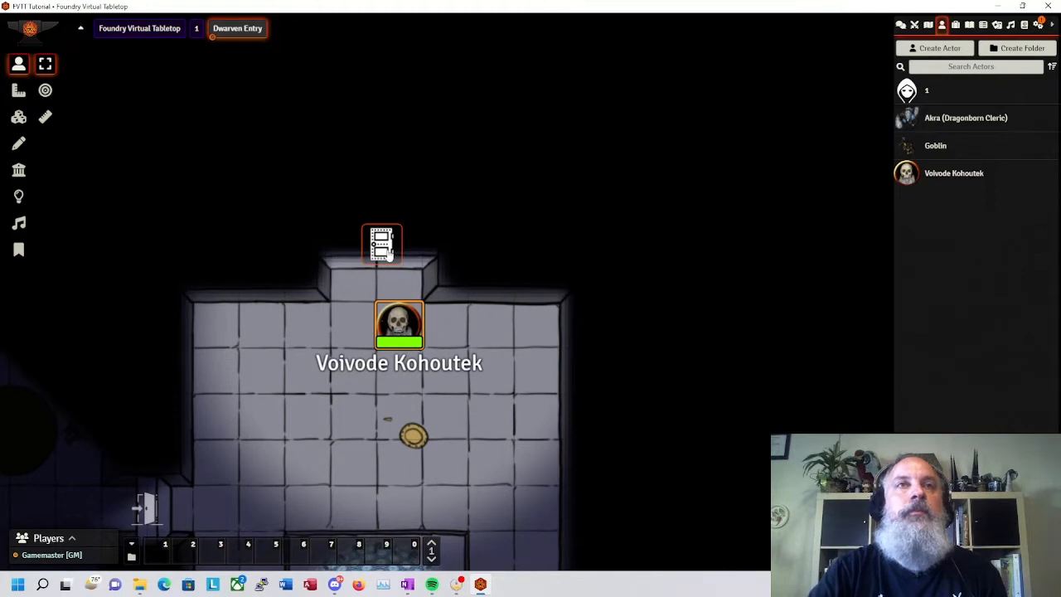
{"action": "left_click", "coordinate": [381, 244]}
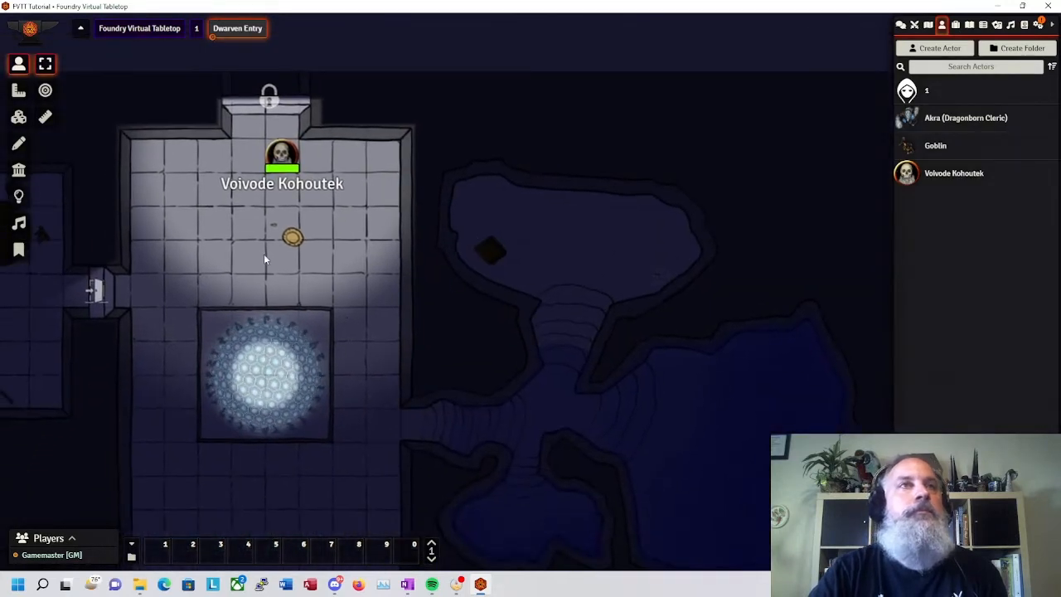
Draw a door across the bottom corridor opening in Wall Controls.
{"action": "left_click", "coordinate": [19, 169]}
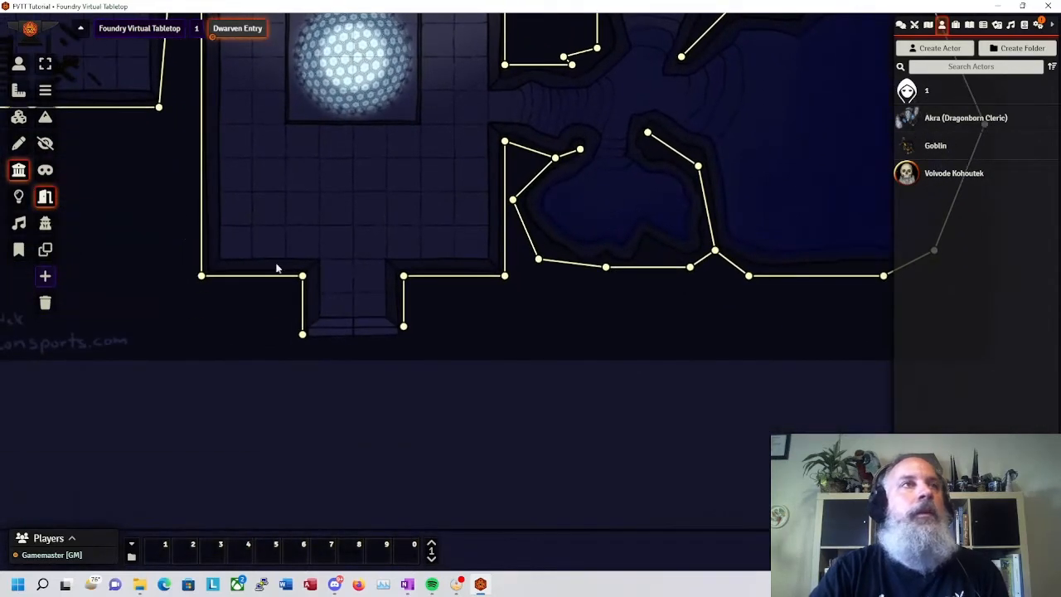
{"action": "left_click_drag", "start_coordinate": [301, 334], "coordinate": [380, 338]}
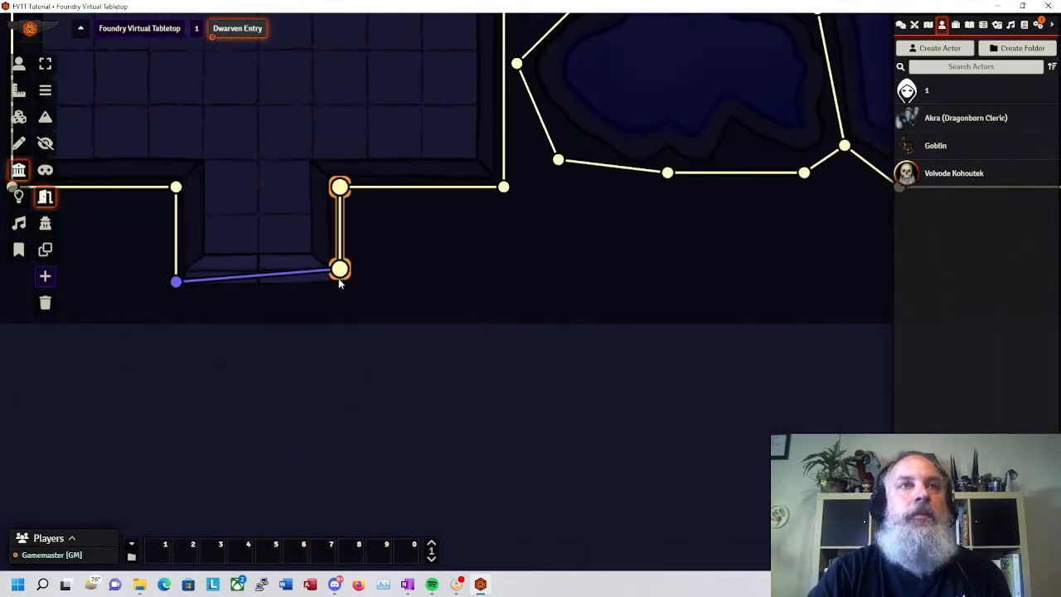
{"action": "left_click_drag", "start_coordinate": [340, 268], "coordinate": [339, 281]}
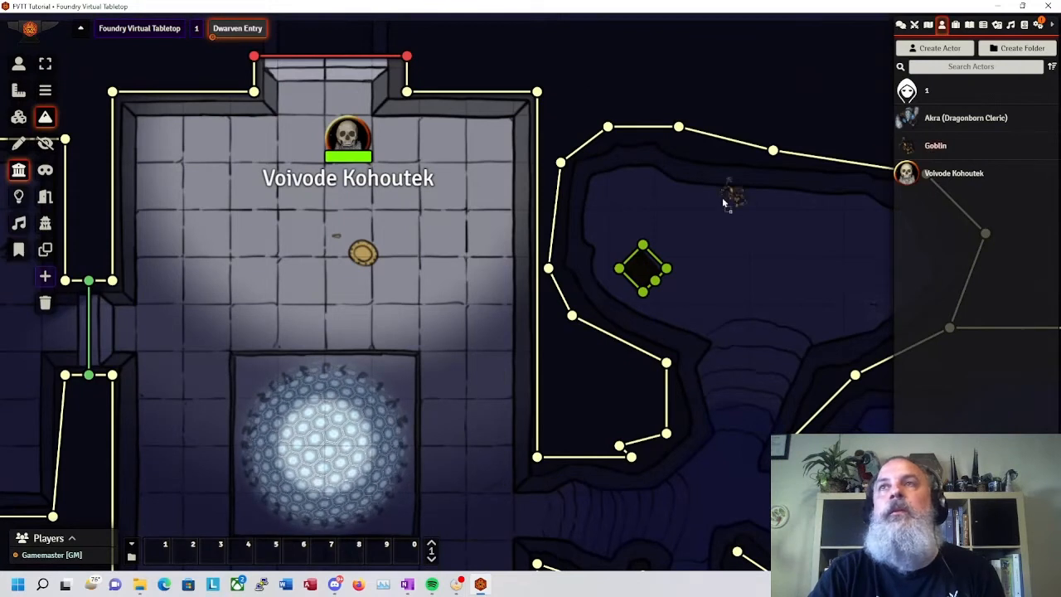
{"action": "left_click", "coordinate": [18, 63]}
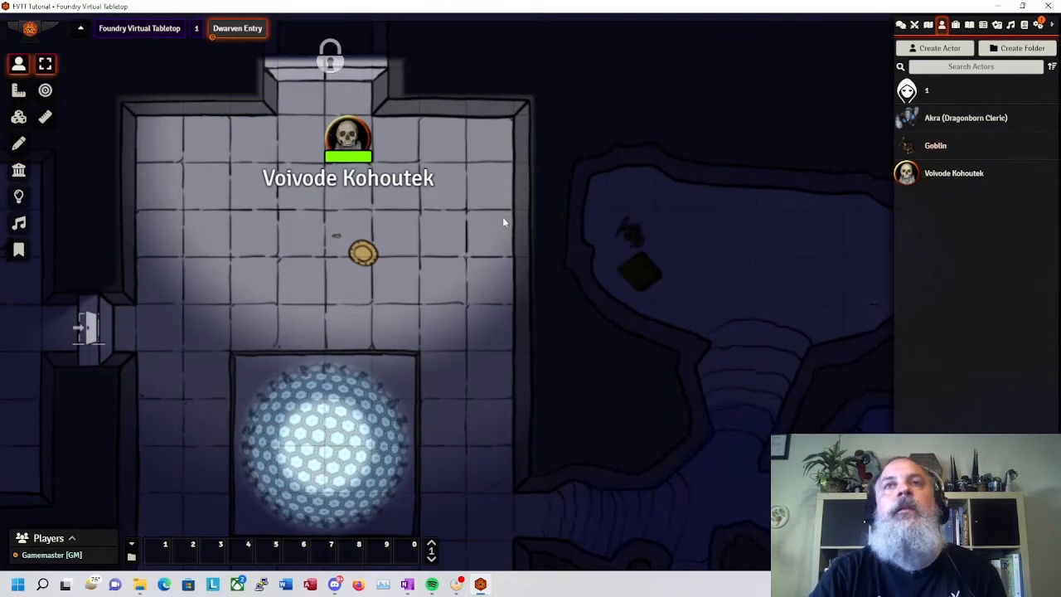
Walk Voivode Kohoutek down past the glowing pool to the cave entrance.
{"action": "left_click", "coordinate": [348, 139]}
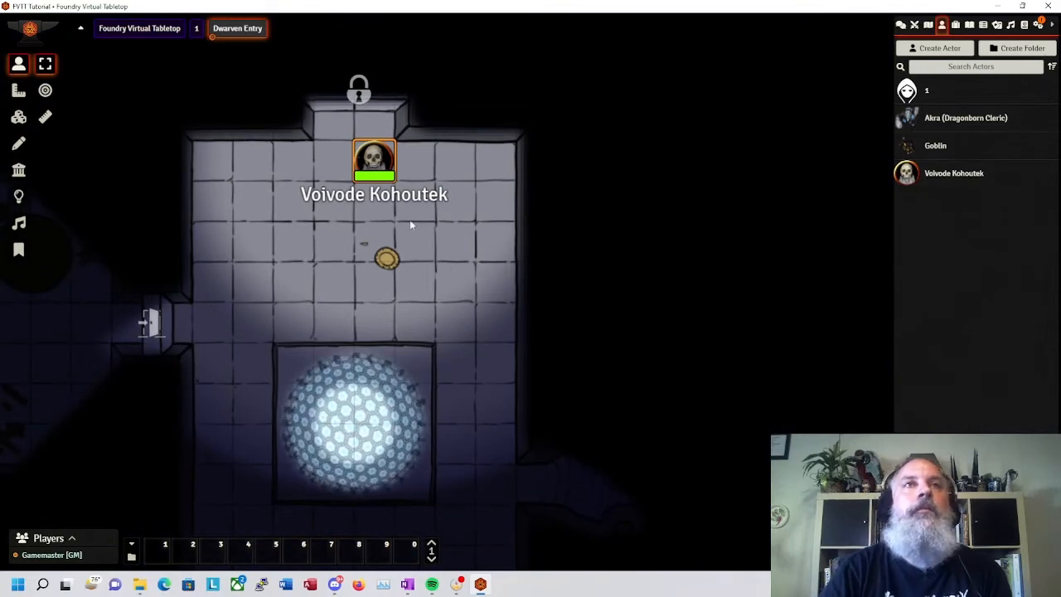
{"action": "left_click_drag", "start_coordinate": [375, 159], "coordinate": [212, 322]}
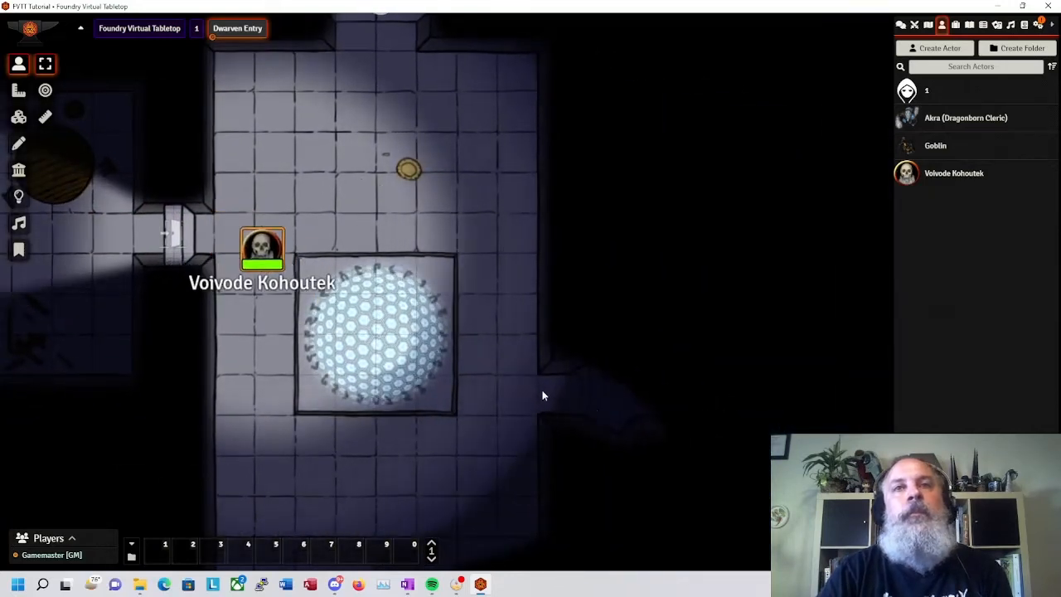
{"action": "left_click_drag", "start_coordinate": [262, 249], "coordinate": [405, 388]}
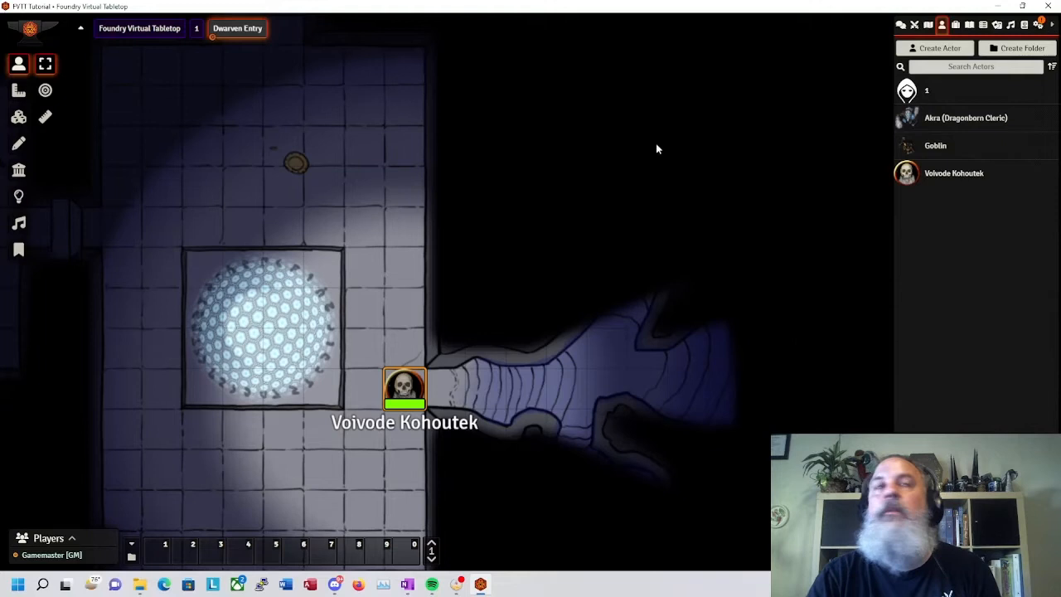
{"action": "mouse_move", "coordinate": [19, 196]}
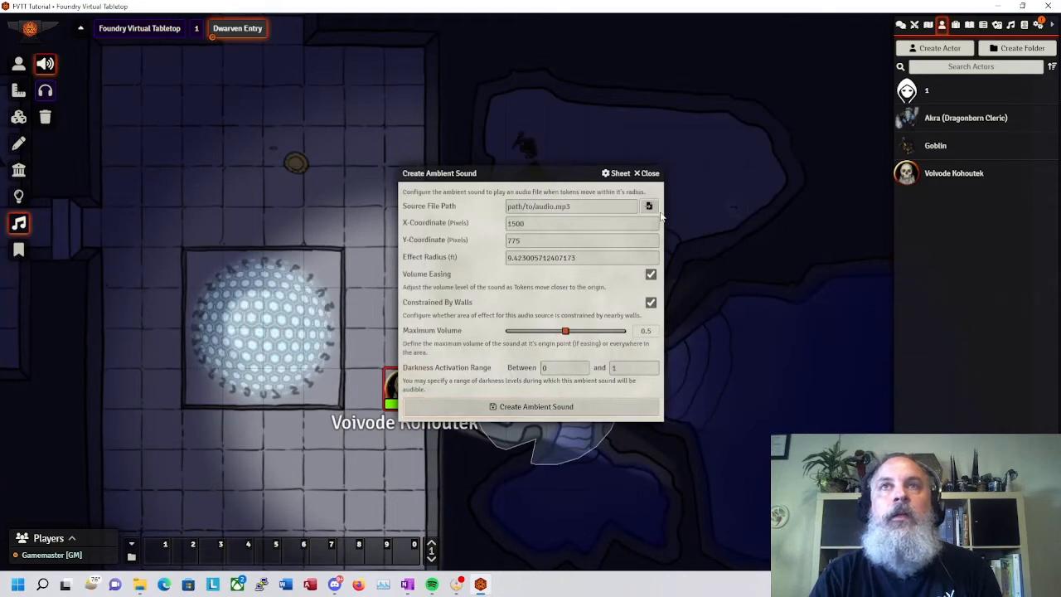
Upload the water-trickle .wav and create the ambient sound at the cave mouth.
{"action": "left_click", "coordinate": [650, 205]}
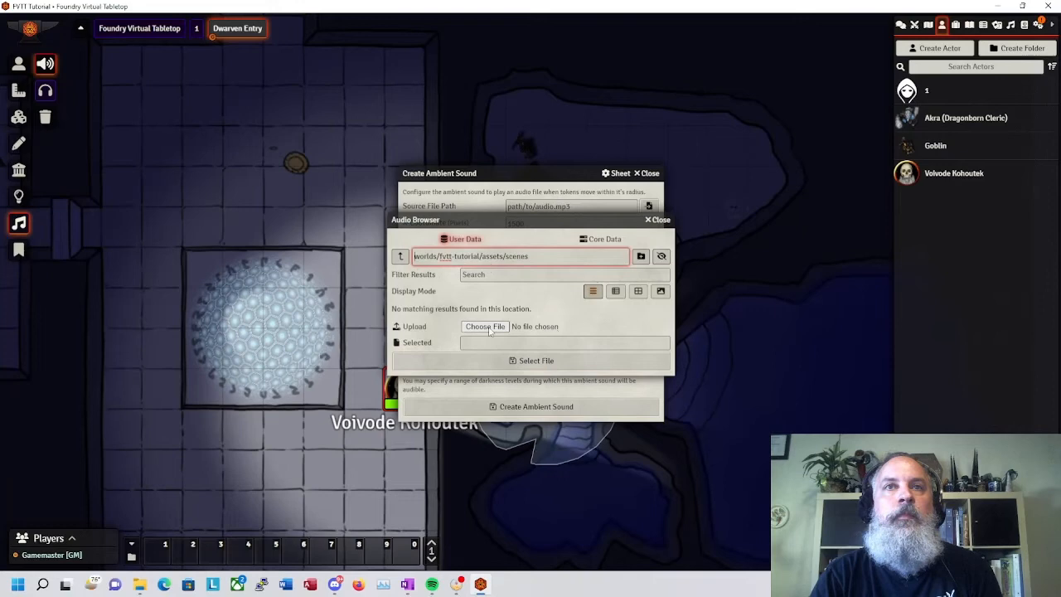
{"action": "left_click", "coordinate": [484, 325]}
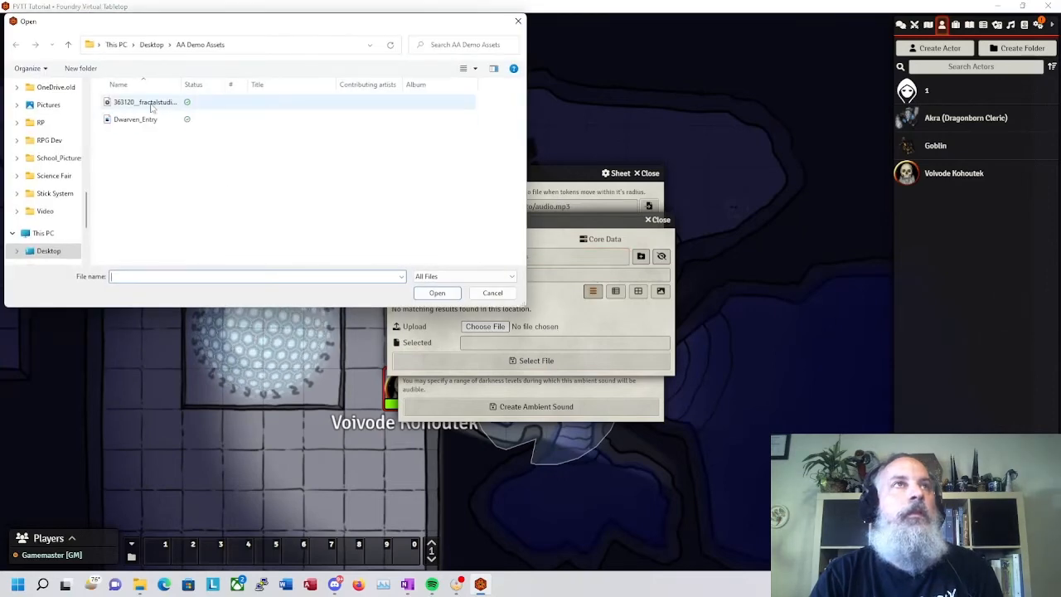
{"action": "left_click", "coordinate": [438, 291]}
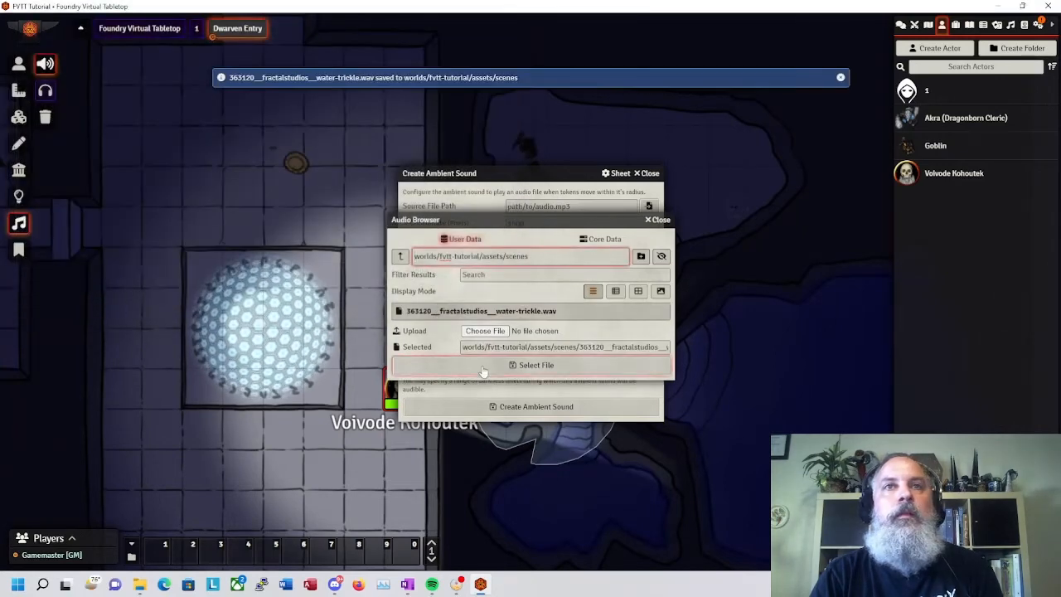
{"action": "left_click", "coordinate": [530, 365]}
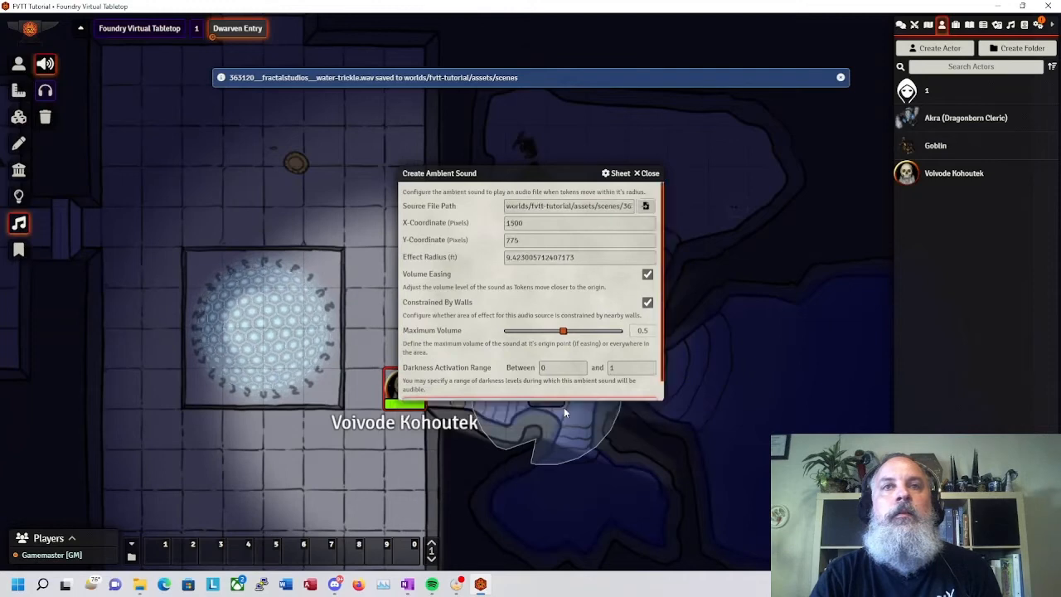
{"action": "left_click", "coordinate": [646, 174]}
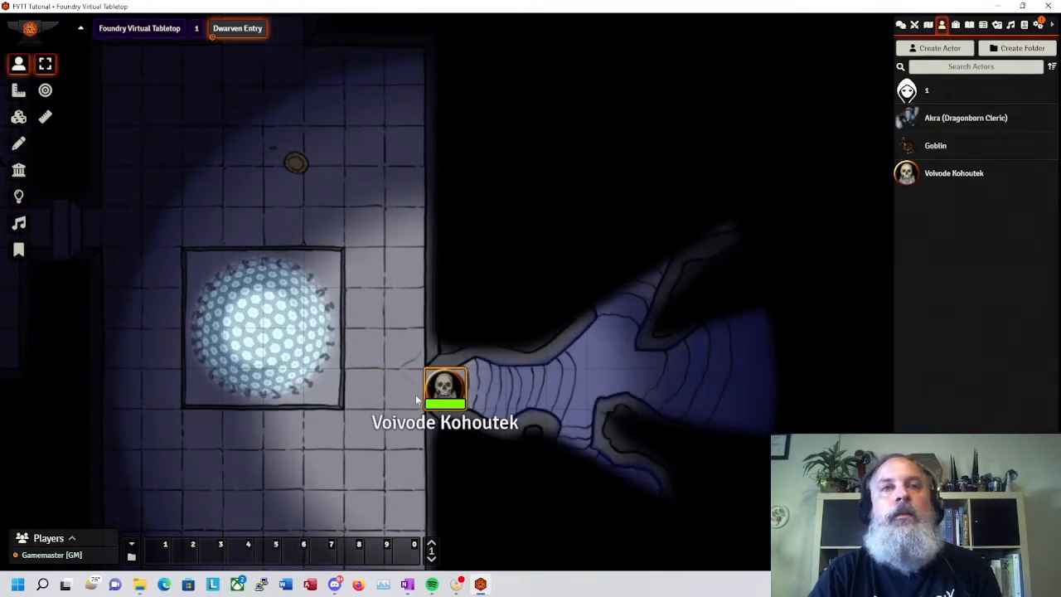
Walk Voivode Kohoutek through the cave passage up into the upper chamber.
{"action": "left_click_drag", "start_coordinate": [445, 388], "coordinate": [525, 388]}
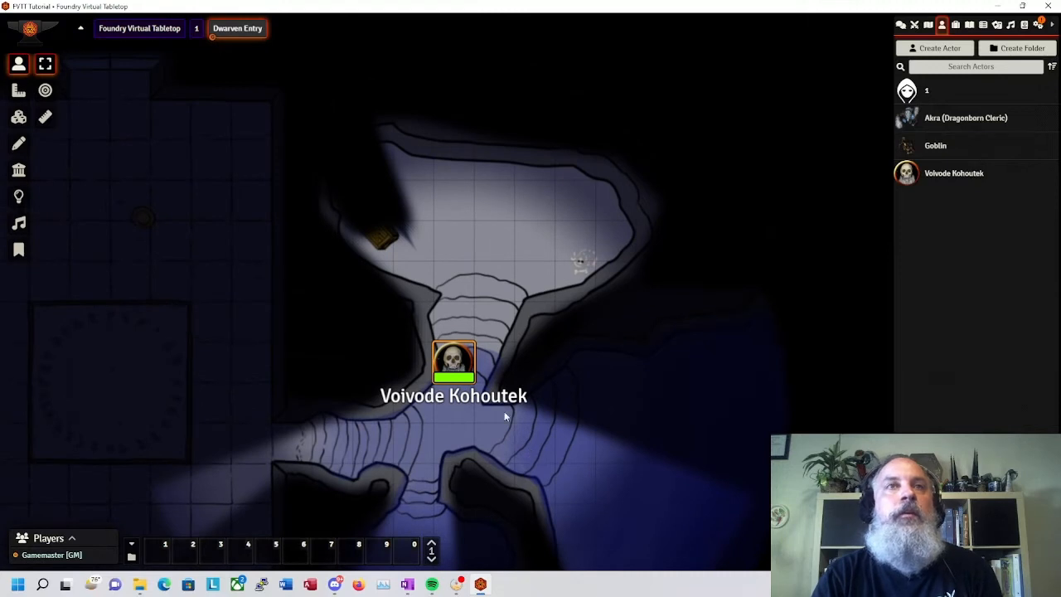
{"action": "mouse_move", "coordinate": [500, 366]}
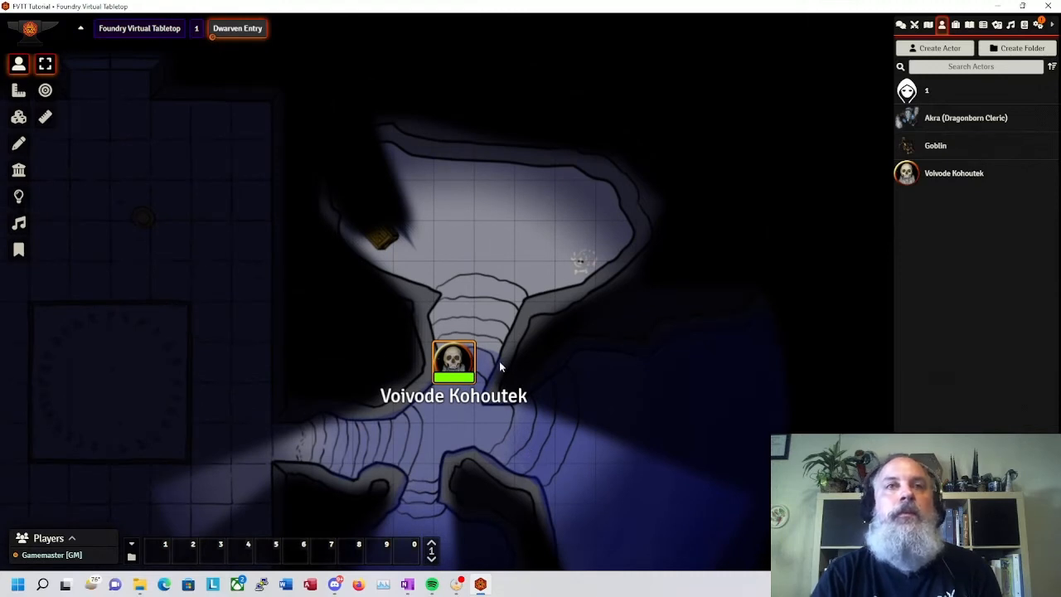
{"action": "mouse_move", "coordinate": [474, 276]}
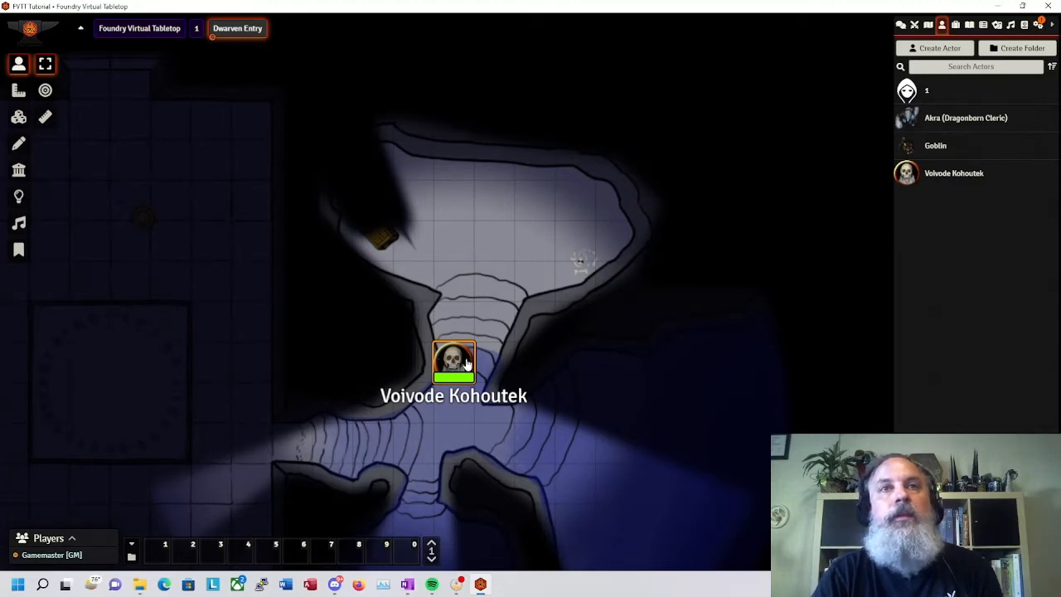
{"action": "left_click_drag", "start_coordinate": [455, 361], "coordinate": [454, 322]}
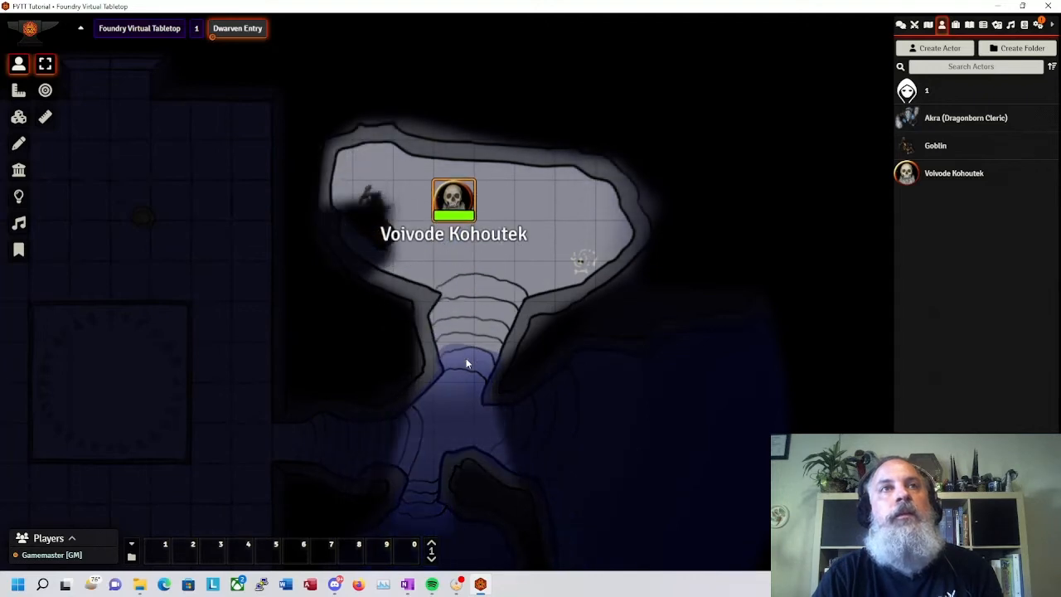
{"action": "mouse_move", "coordinate": [451, 404]}
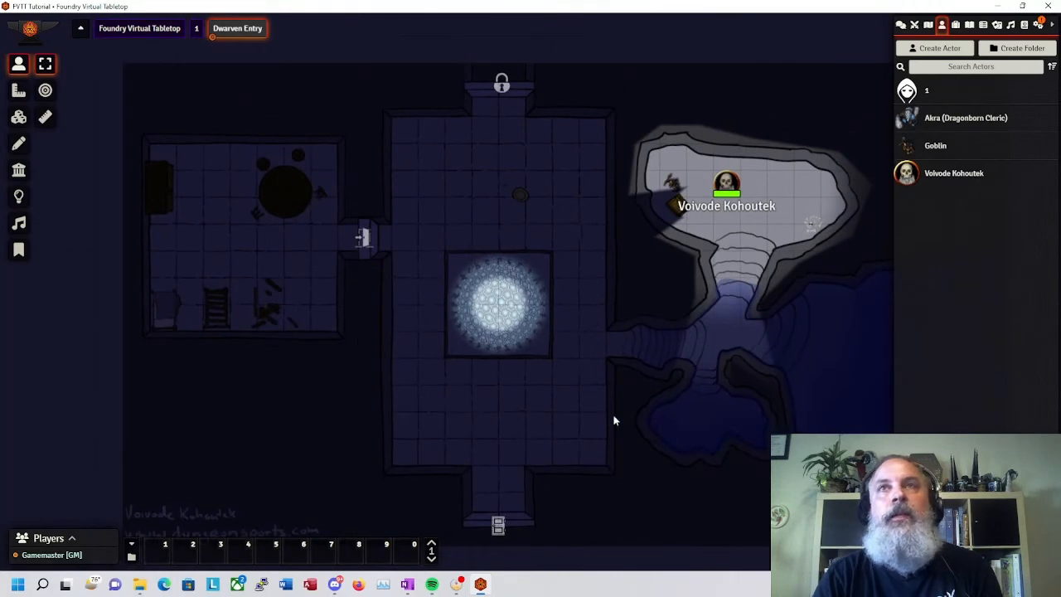
{"action": "left_click", "coordinate": [726, 182]}
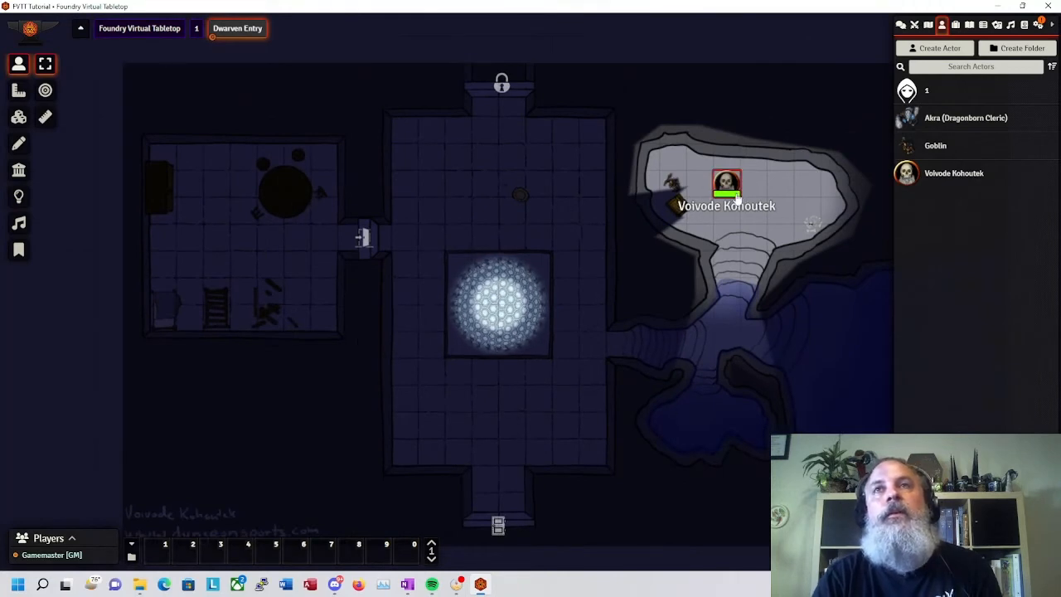